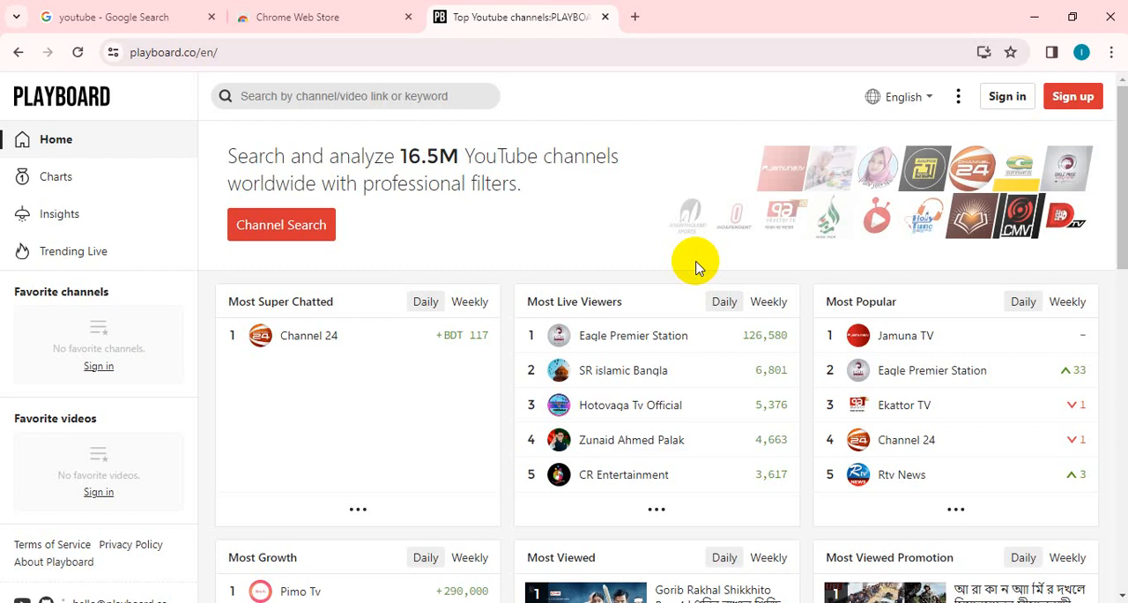
mouse_move(279, 176)
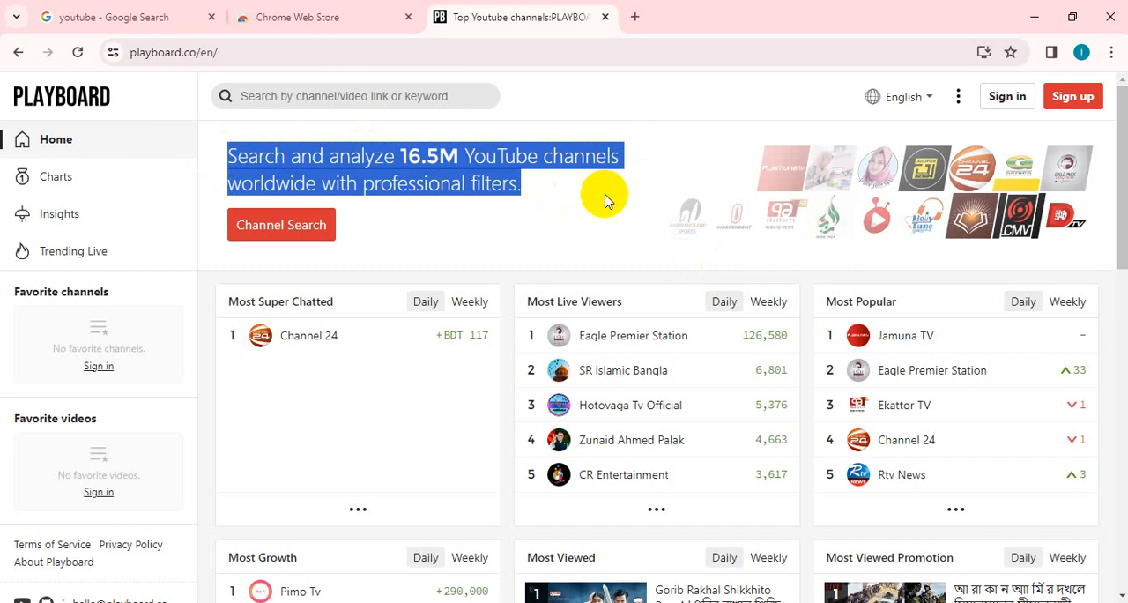
Step: Go to the Playboard home page and start the Channel Search from the red button
left_click(603, 193)
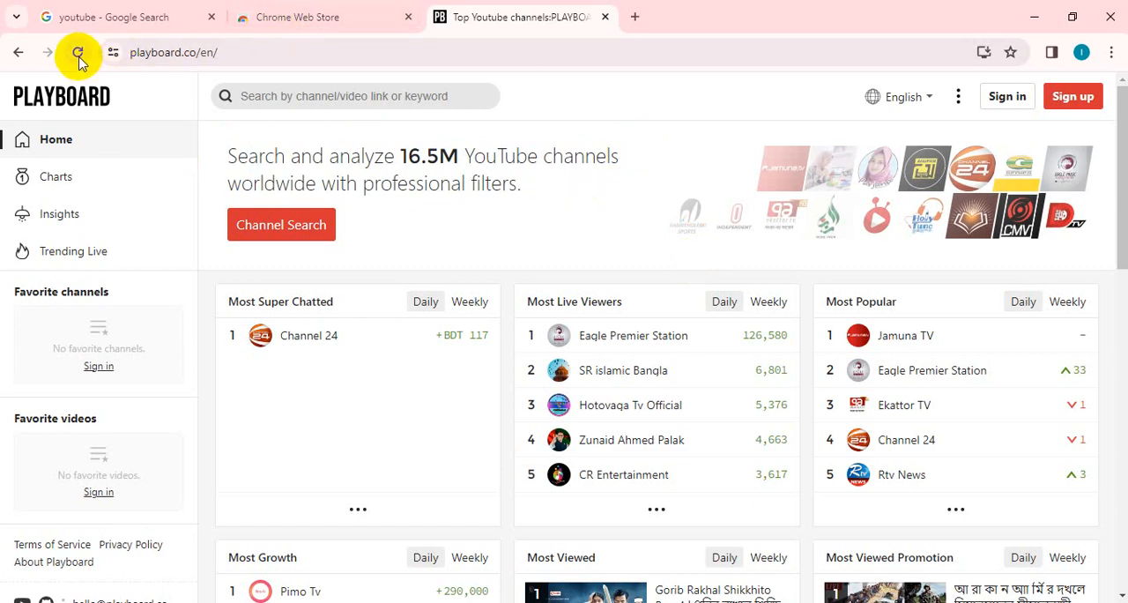
left_click(77, 53)
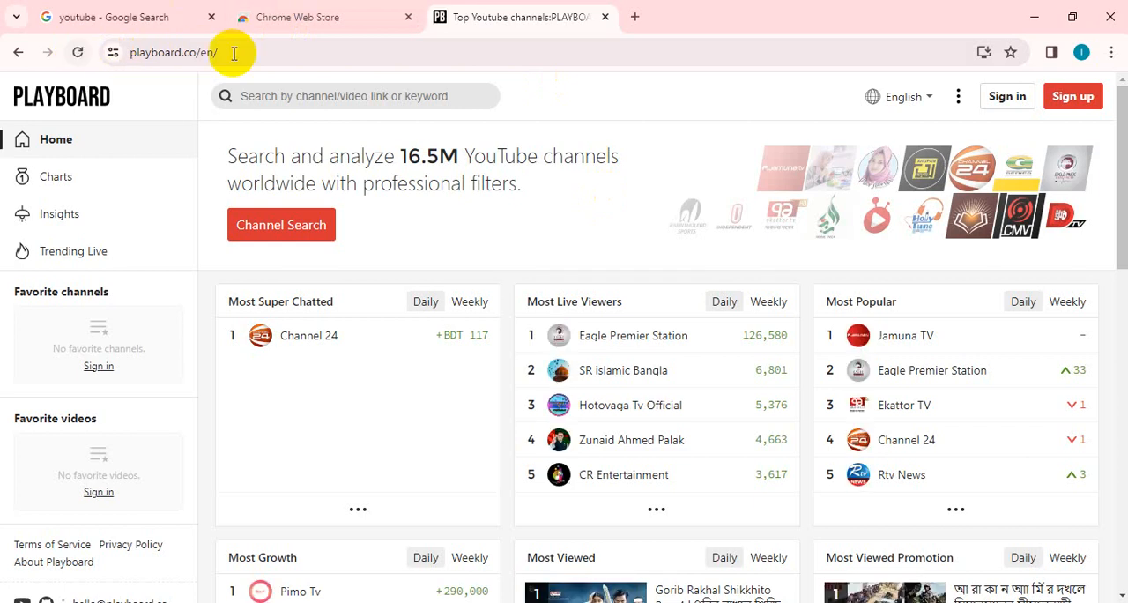
mouse_move(959, 95)
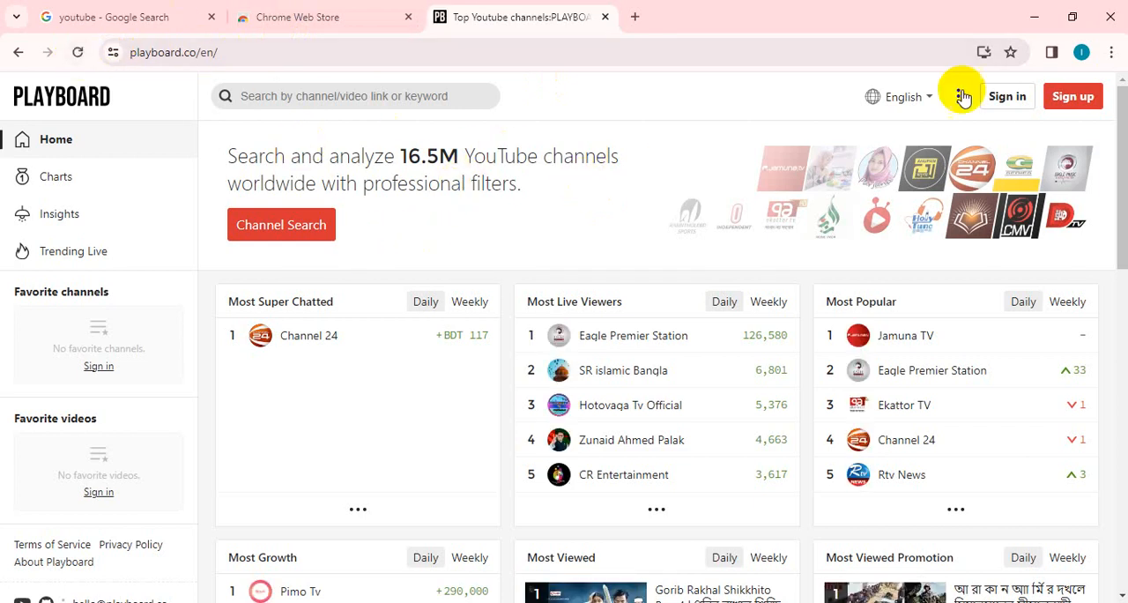
mouse_move(1073, 95)
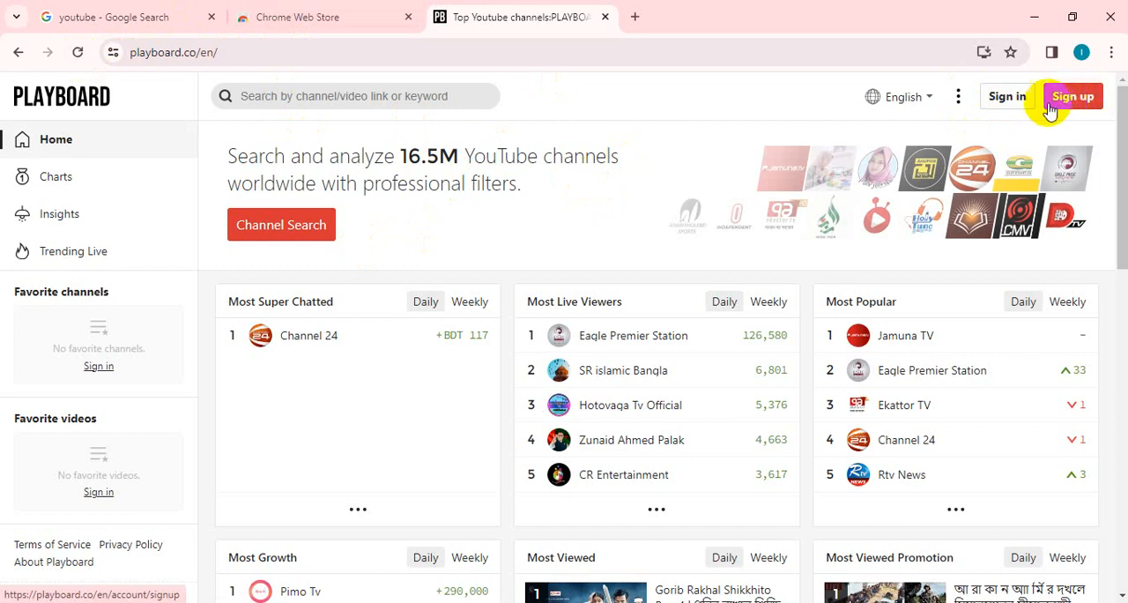
mouse_move(663, 126)
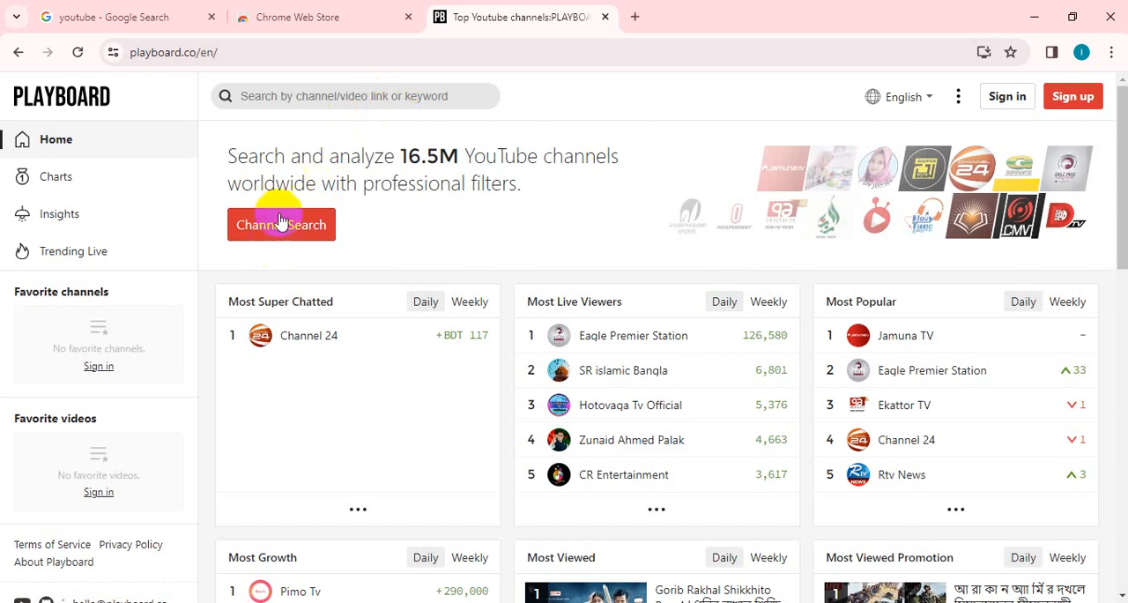
mouse_move(303, 264)
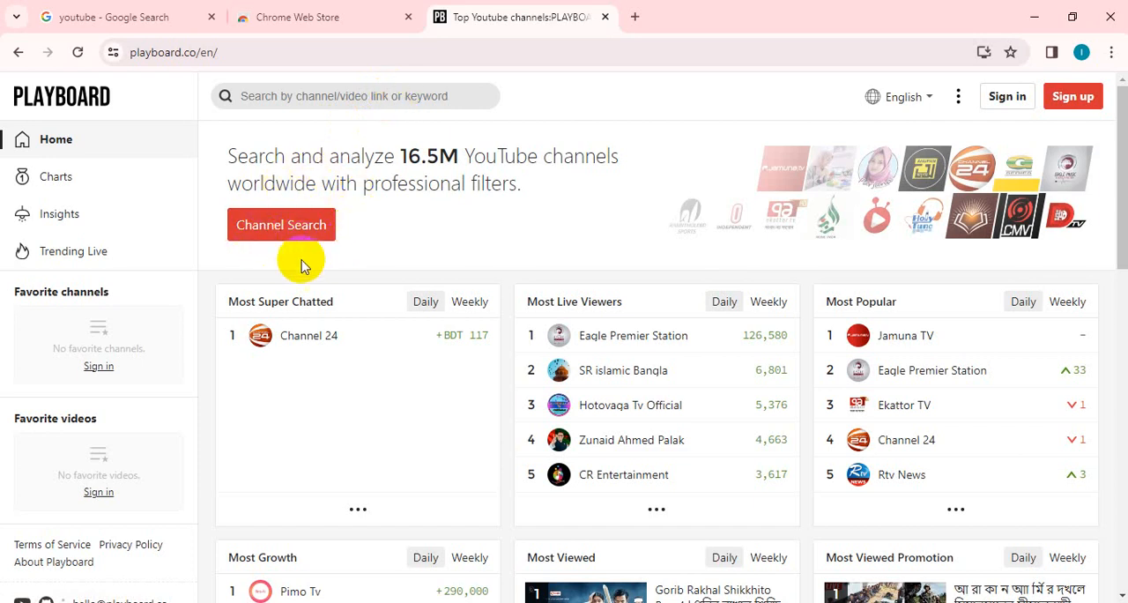
mouse_move(282, 225)
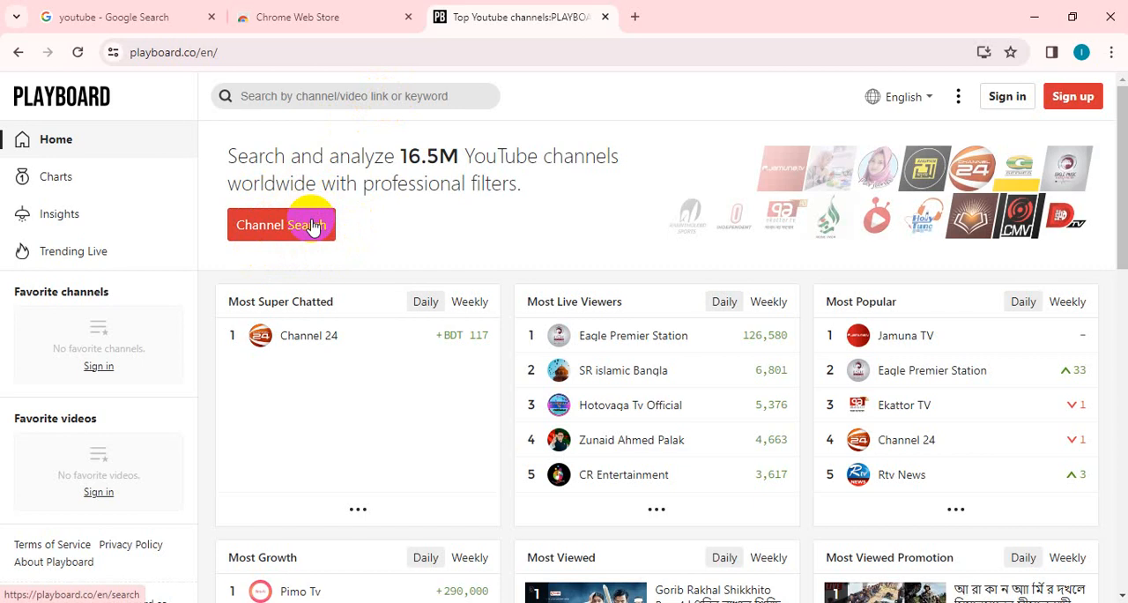
left_click(282, 226)
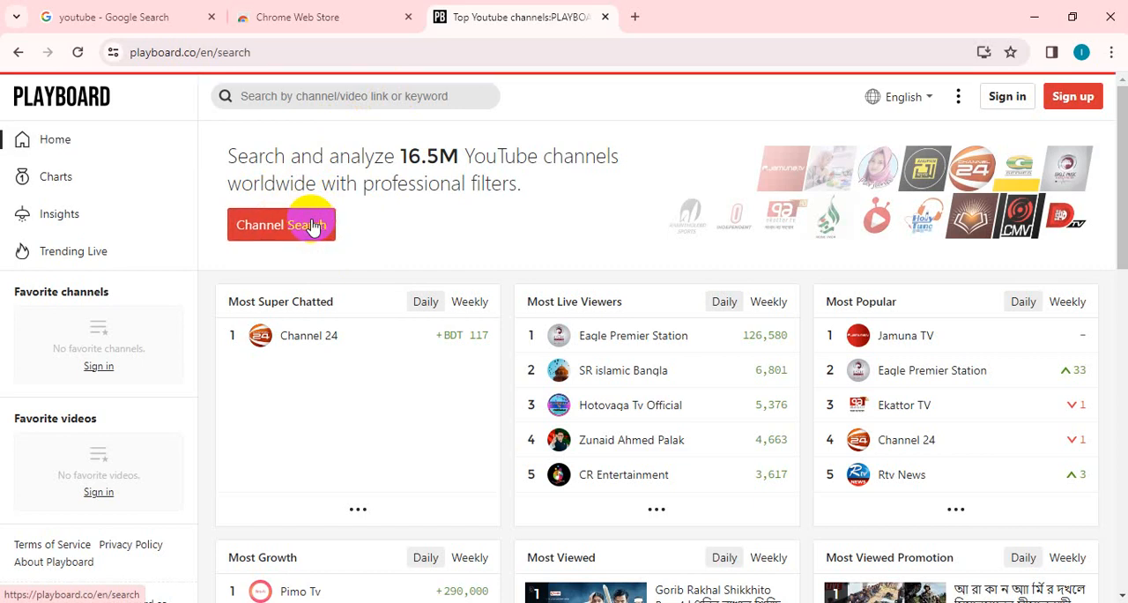
Step: Enter 1,000 as the Max value in the Subscribers filter row
left_click(282, 226)
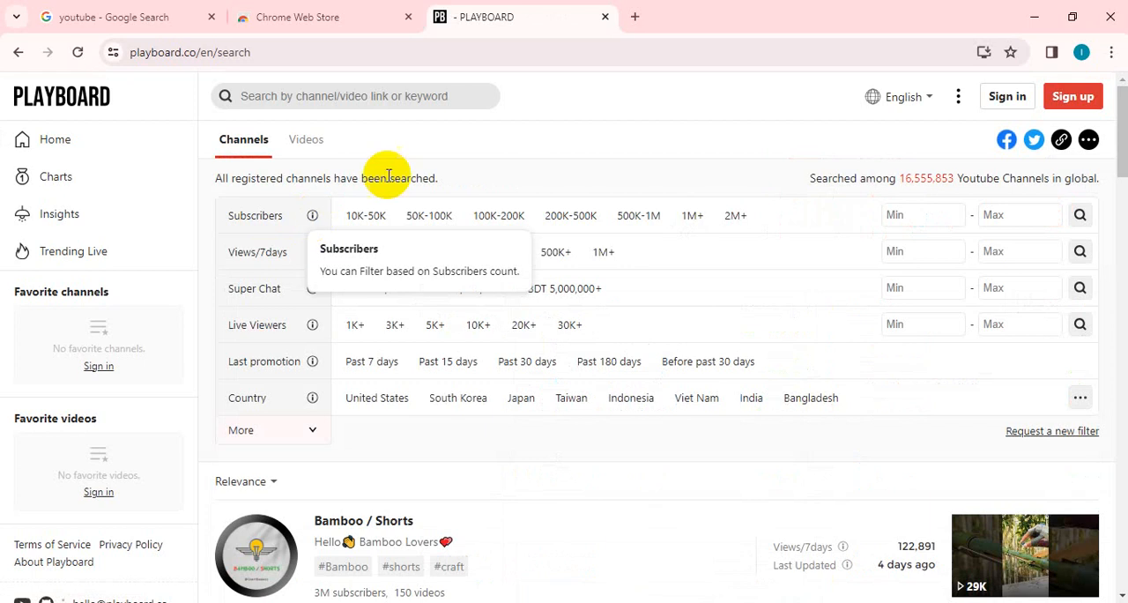
mouse_move(483, 163)
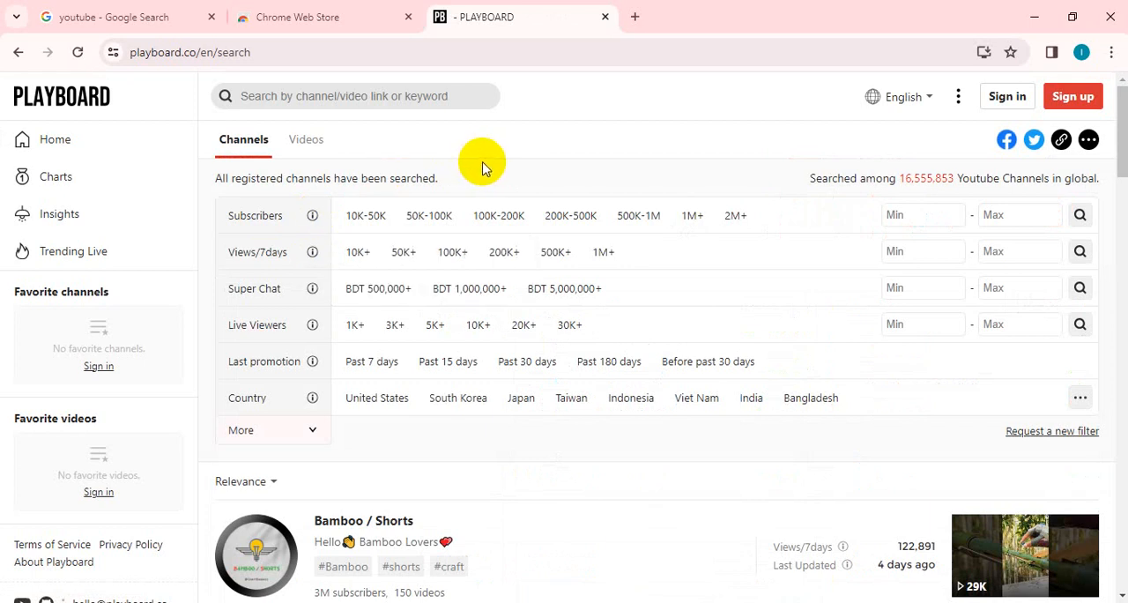
mouse_move(892, 192)
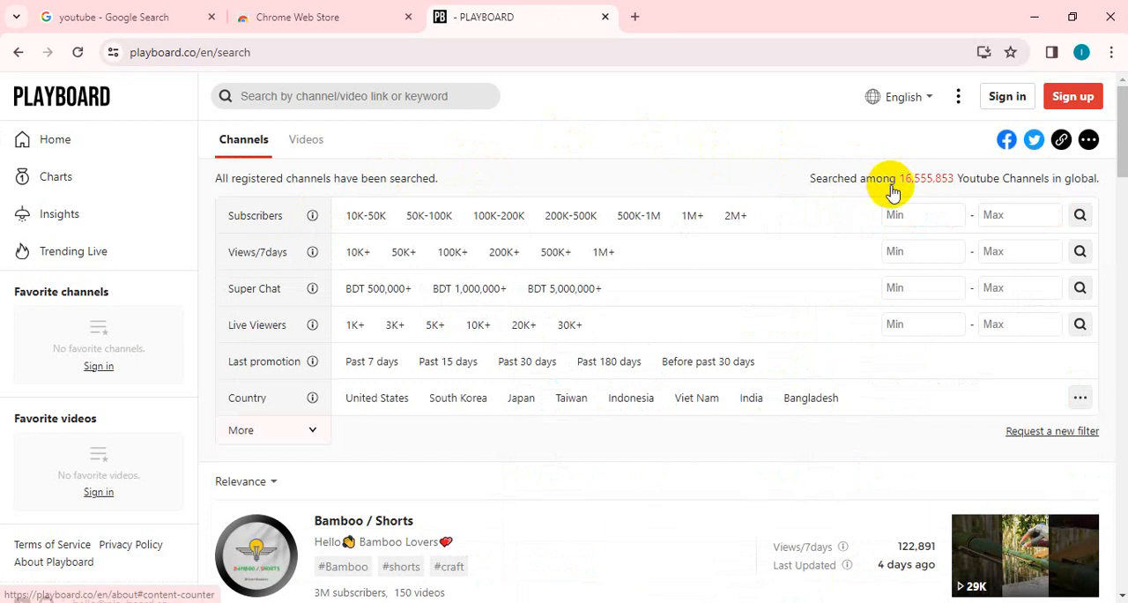
mouse_move(914, 185)
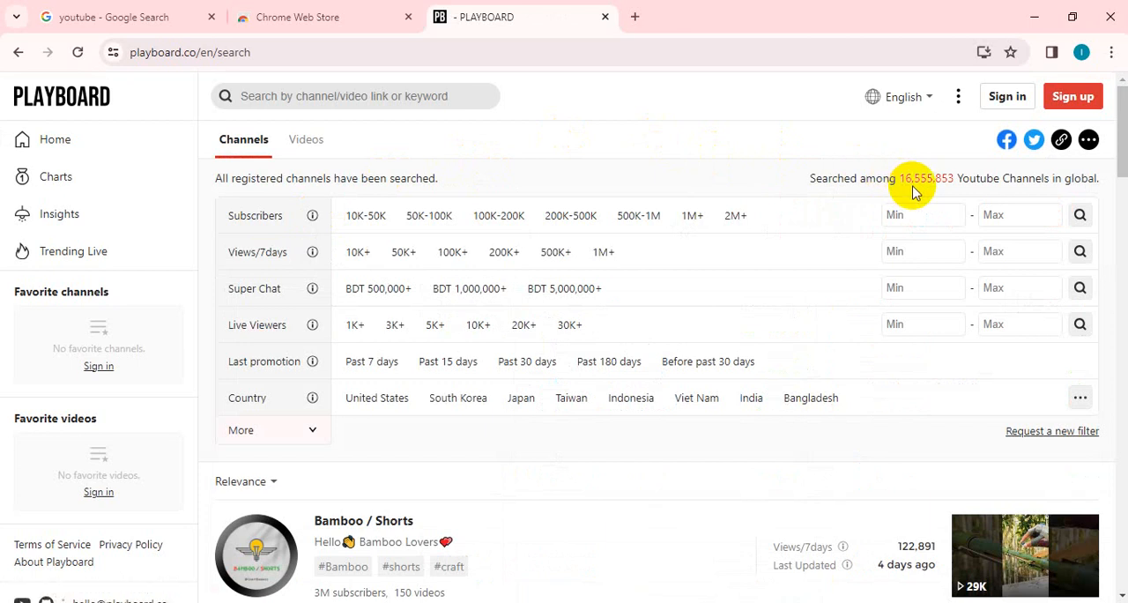
mouse_move(1048, 178)
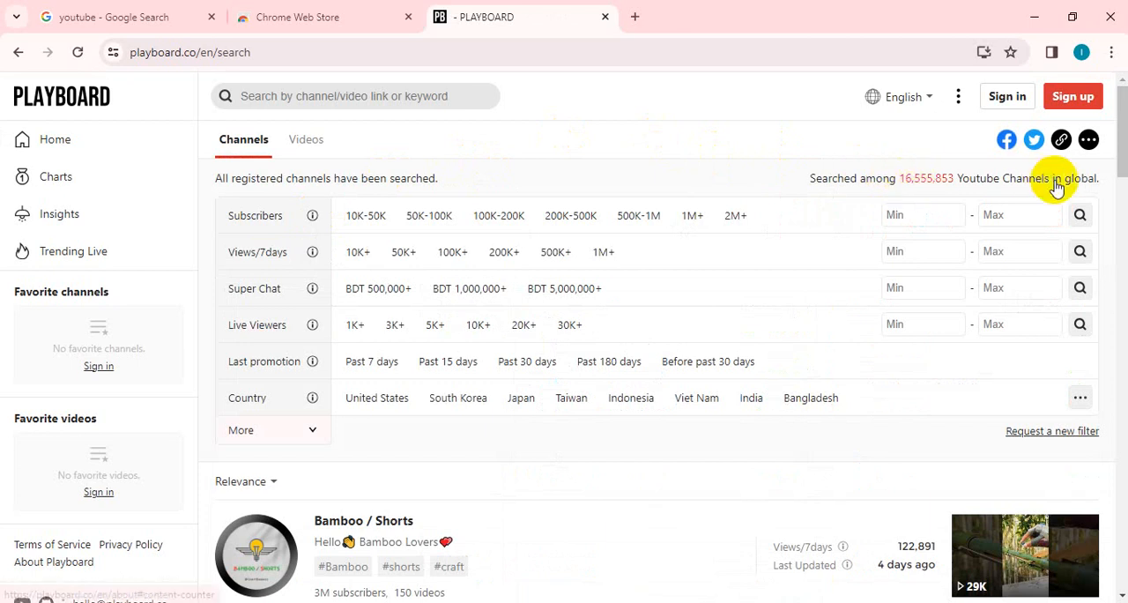
mouse_move(994, 197)
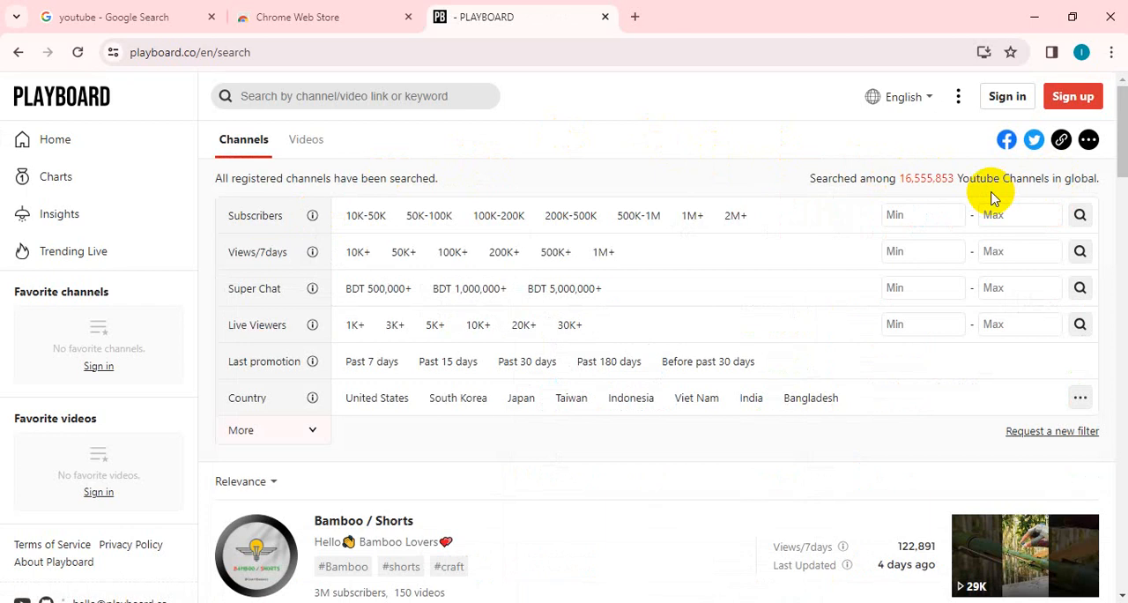
mouse_move(1001, 208)
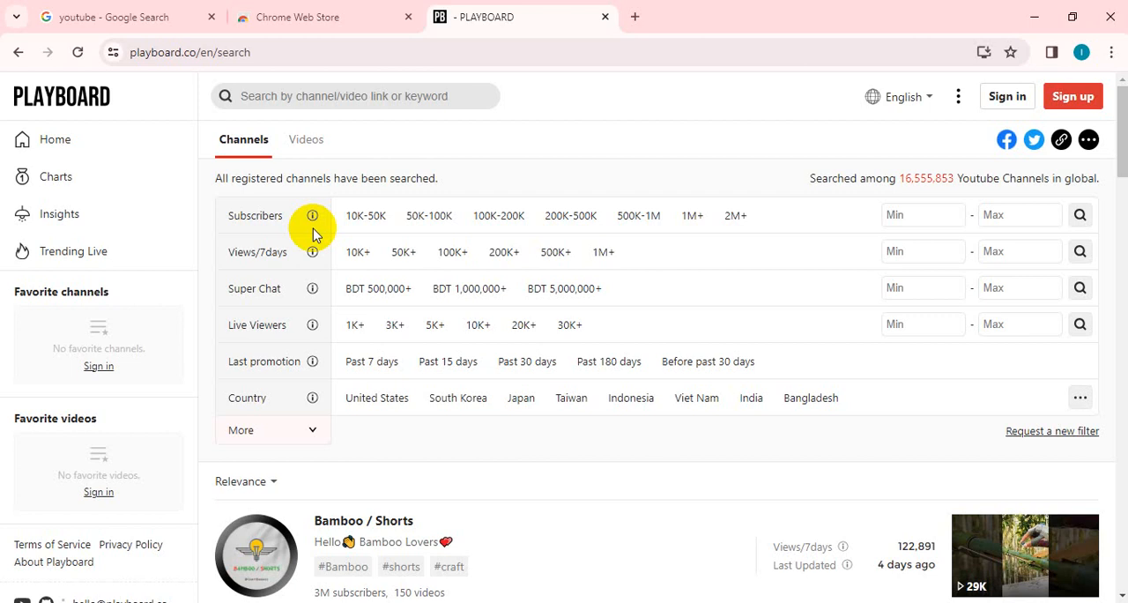
mouse_move(571, 215)
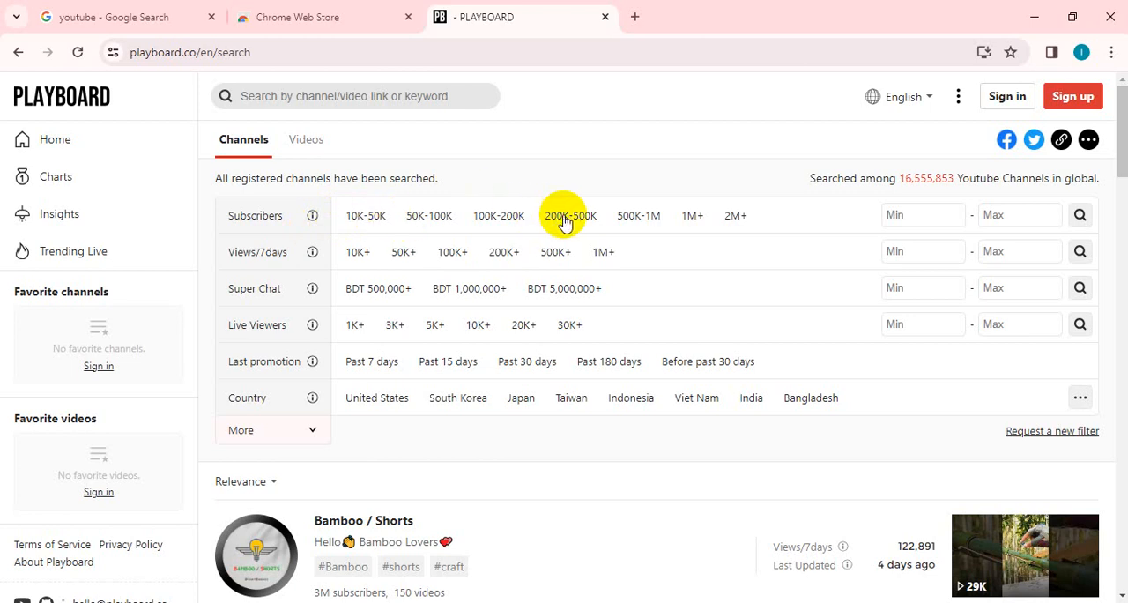
mouse_move(668, 192)
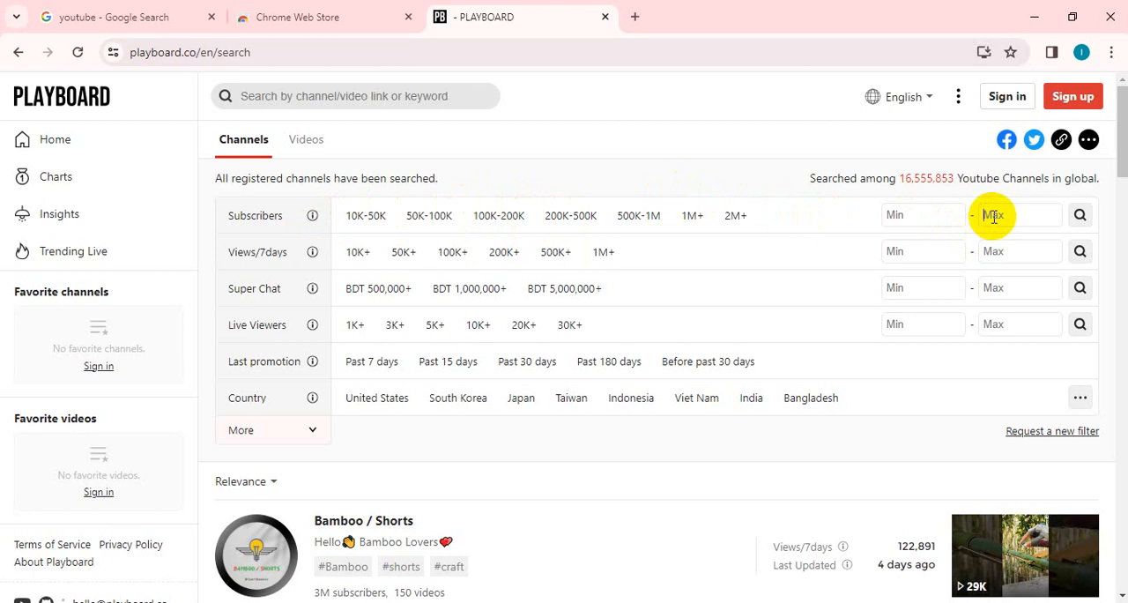
type("1,000")
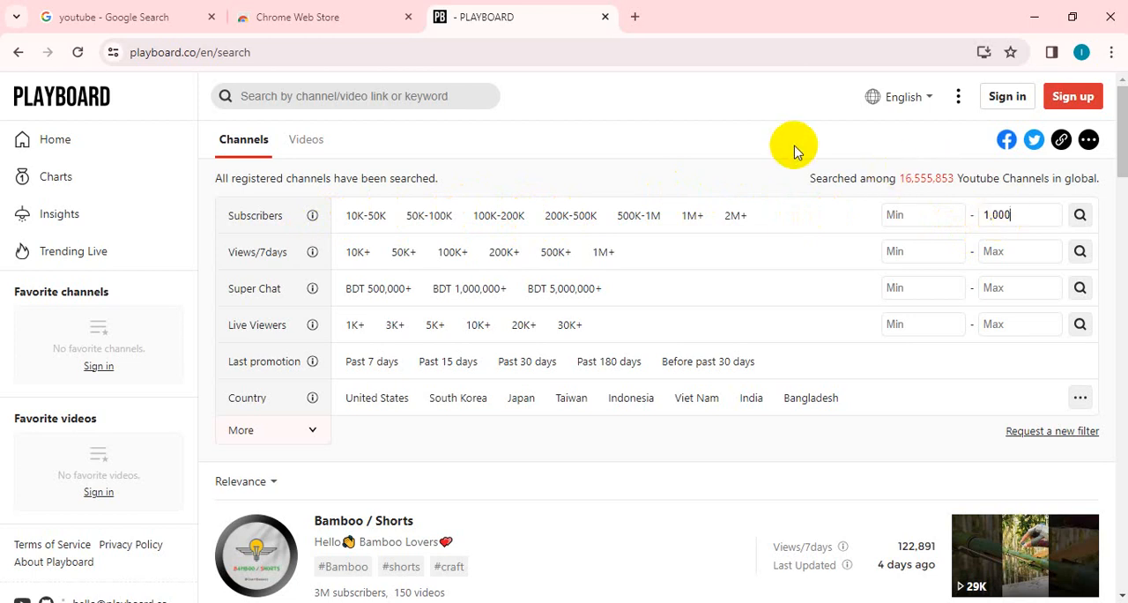
mouse_move(1014, 178)
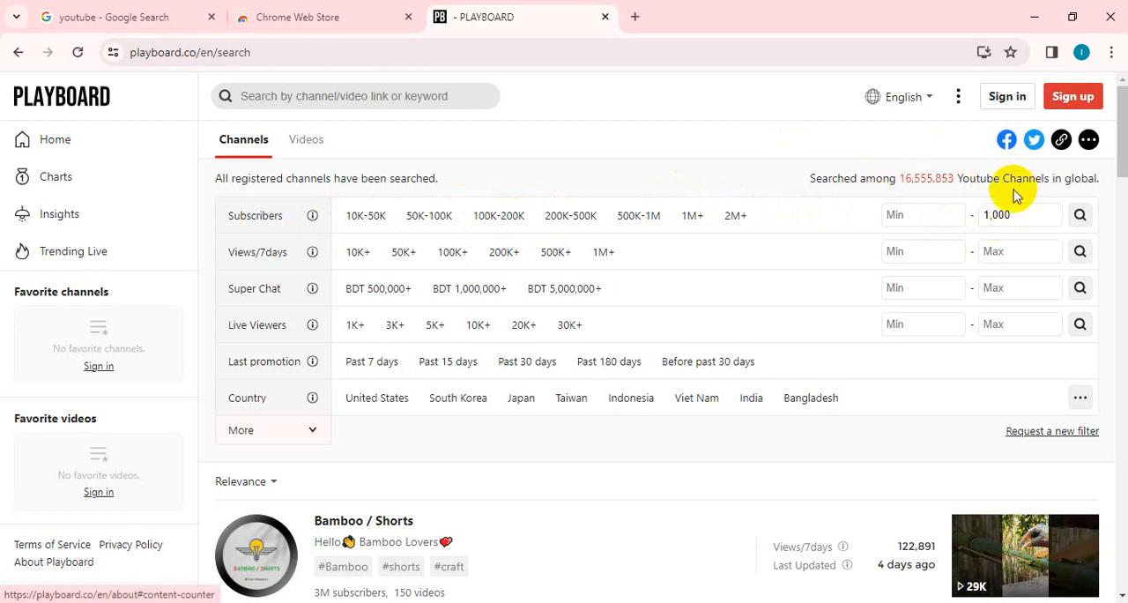
scroll("down", 3)
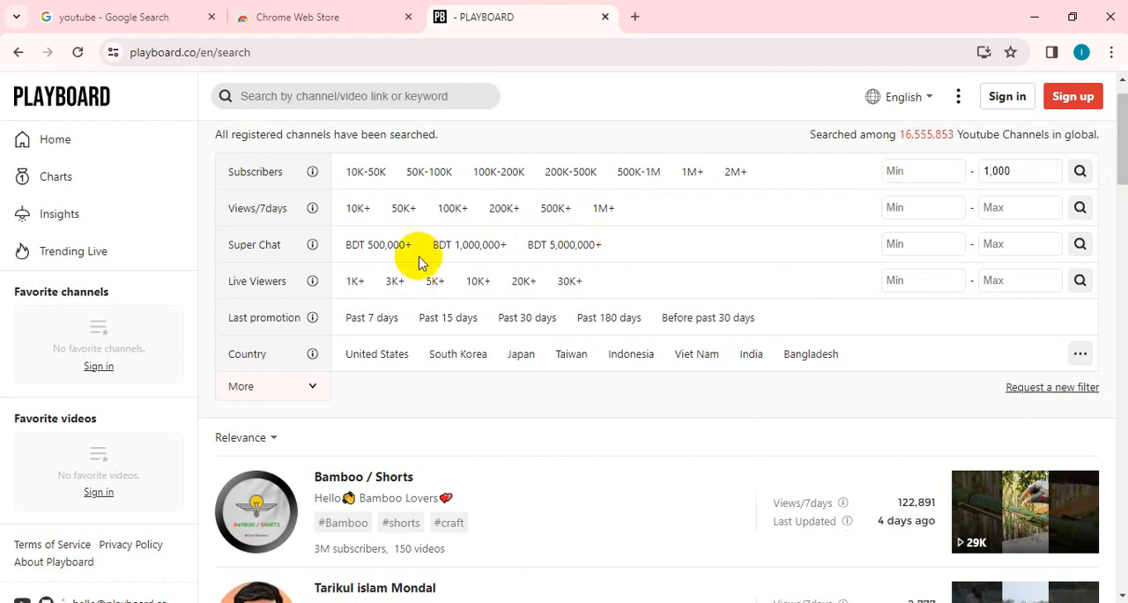
mouse_move(356, 280)
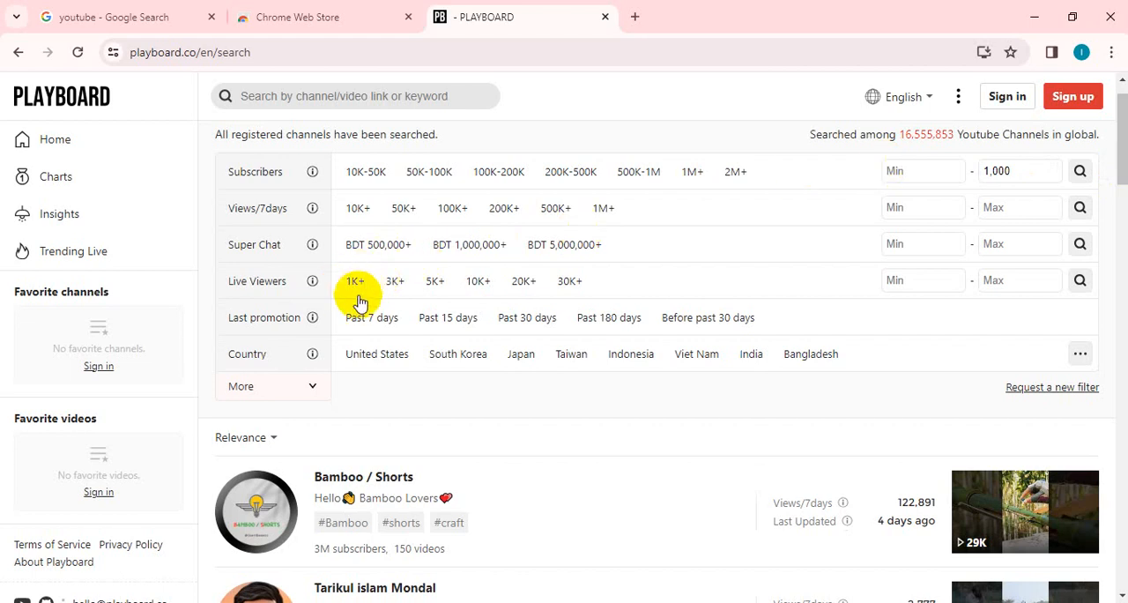
mouse_move(406, 314)
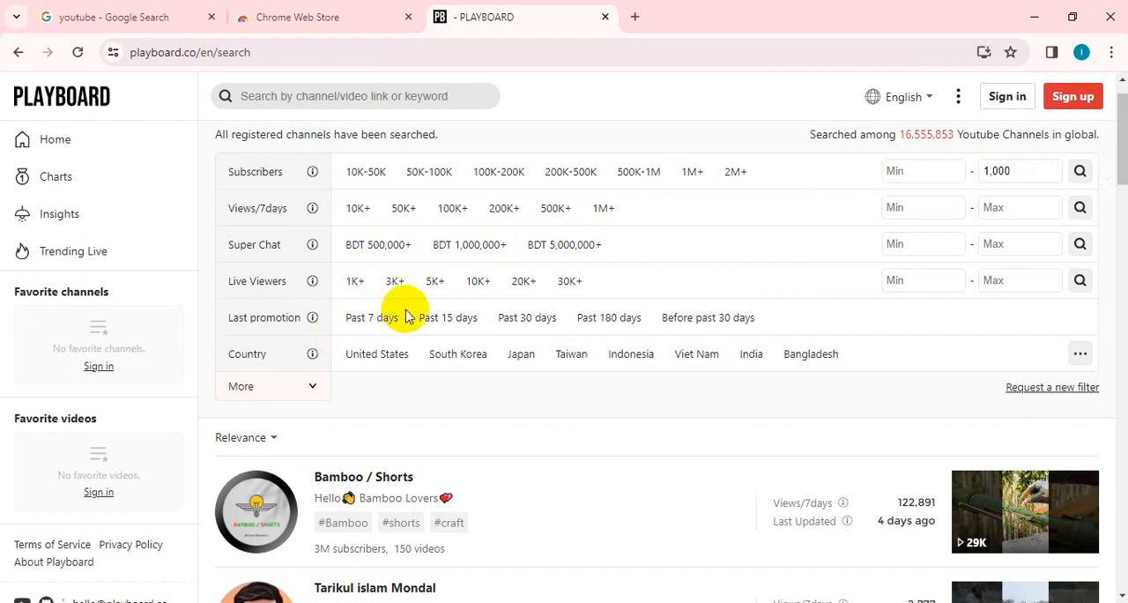
mouse_move(279, 315)
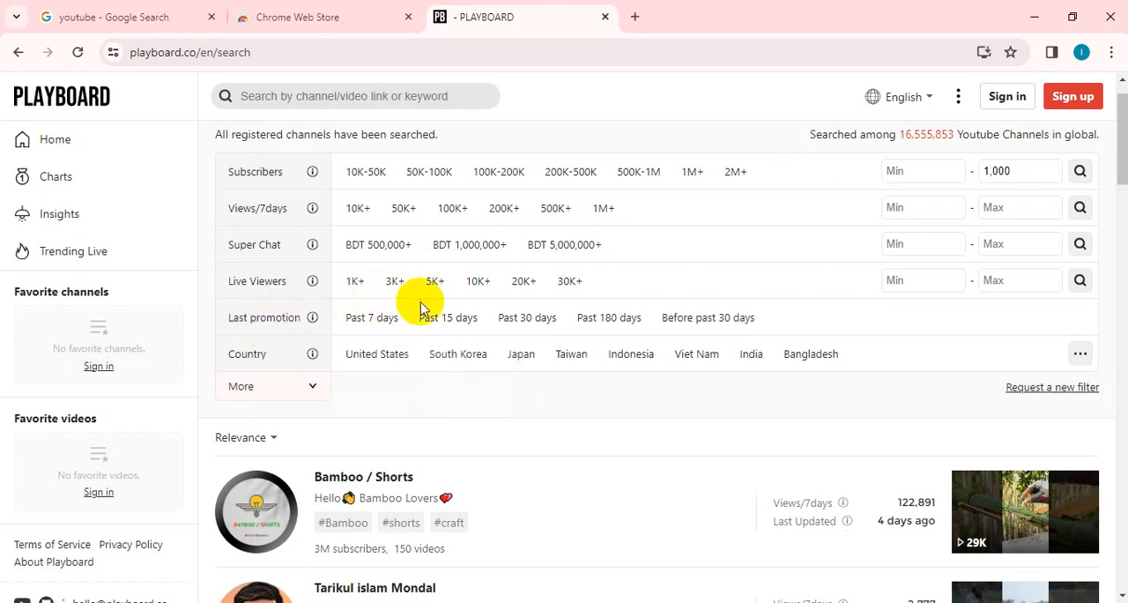
mouse_move(448, 317)
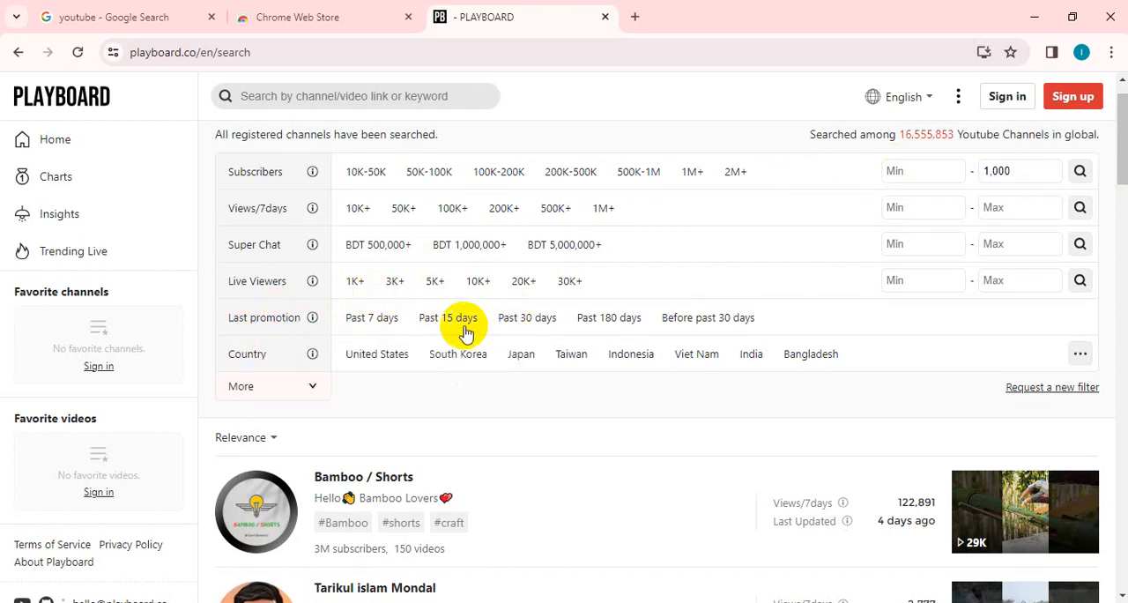
Step: Choose 'Past 15 days' in the Last promotion filter row
left_click(448, 318)
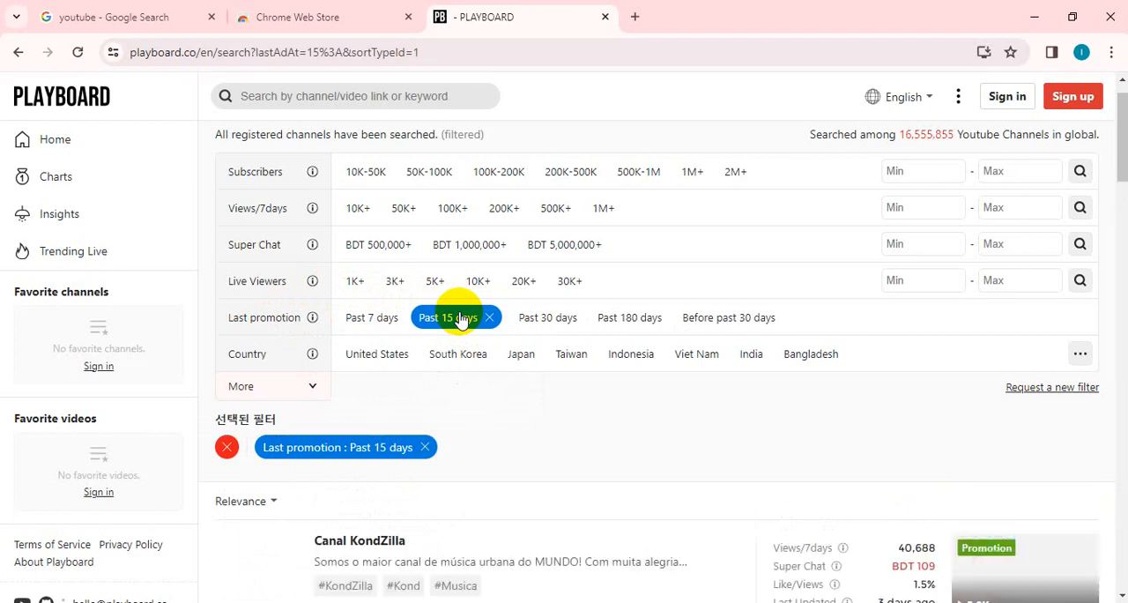
mouse_move(356, 379)
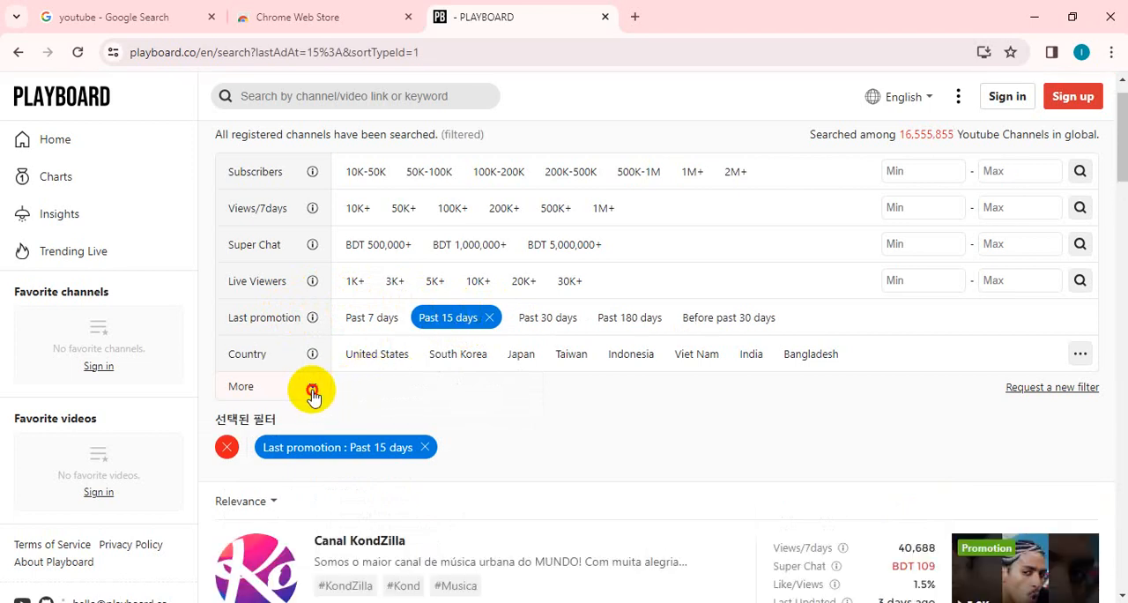
Step: Add United States as a Country filter alongside the past-15-days promotion filter
left_click(310, 388)
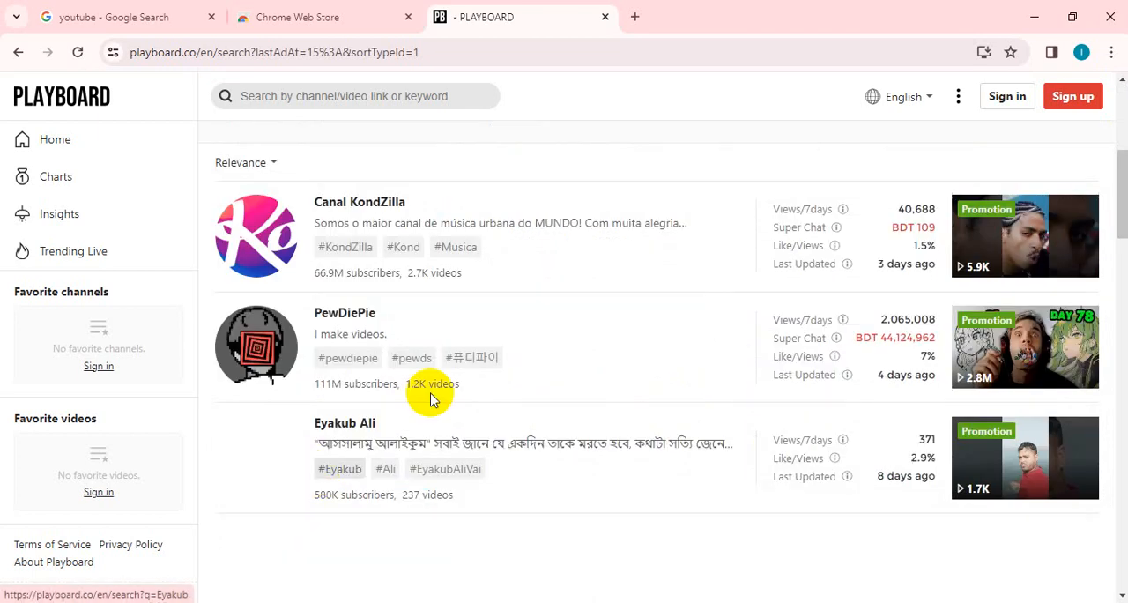
scroll("down", 3)
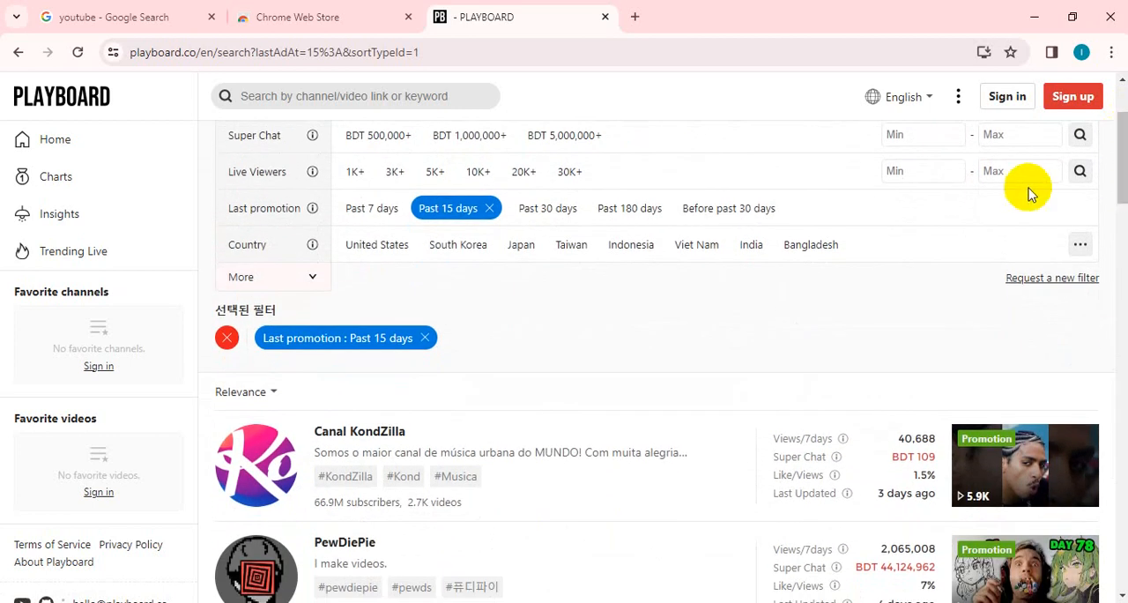
mouse_move(490, 267)
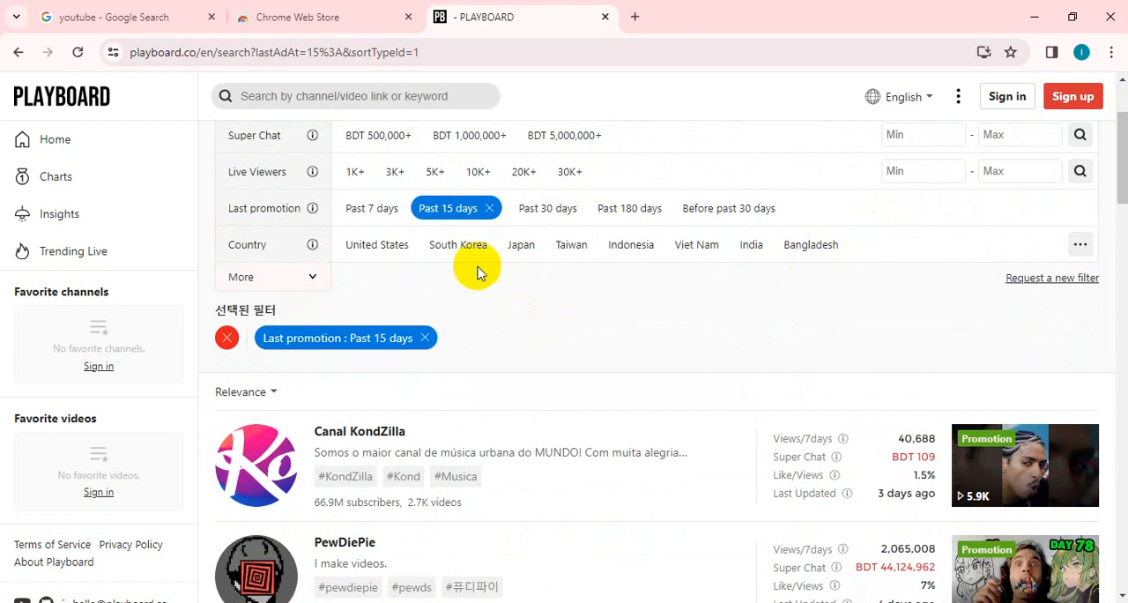
mouse_move(479, 268)
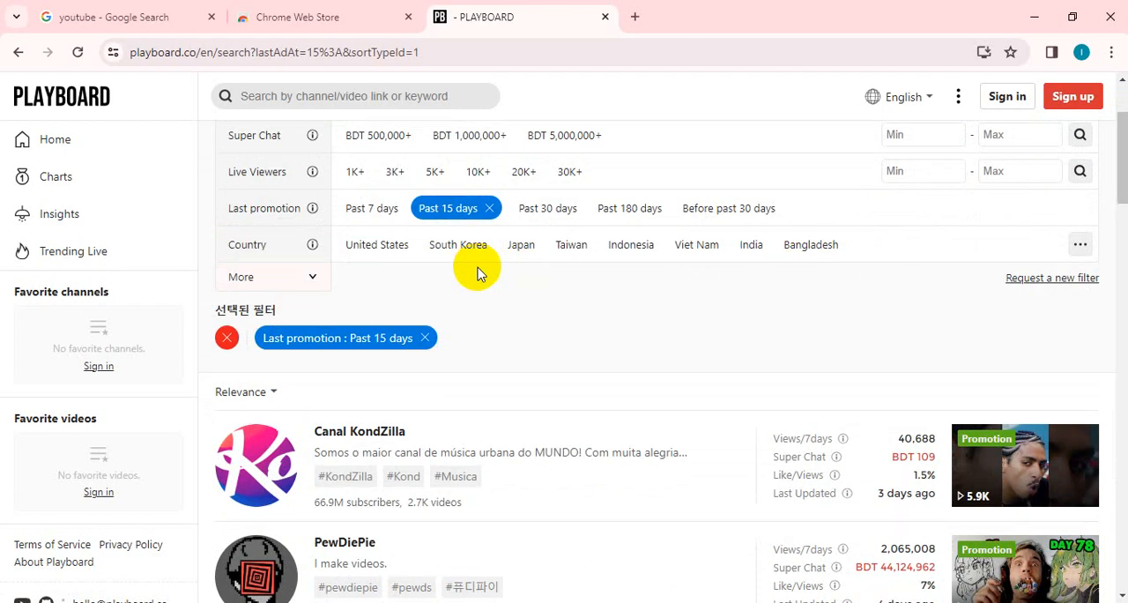
mouse_move(377, 243)
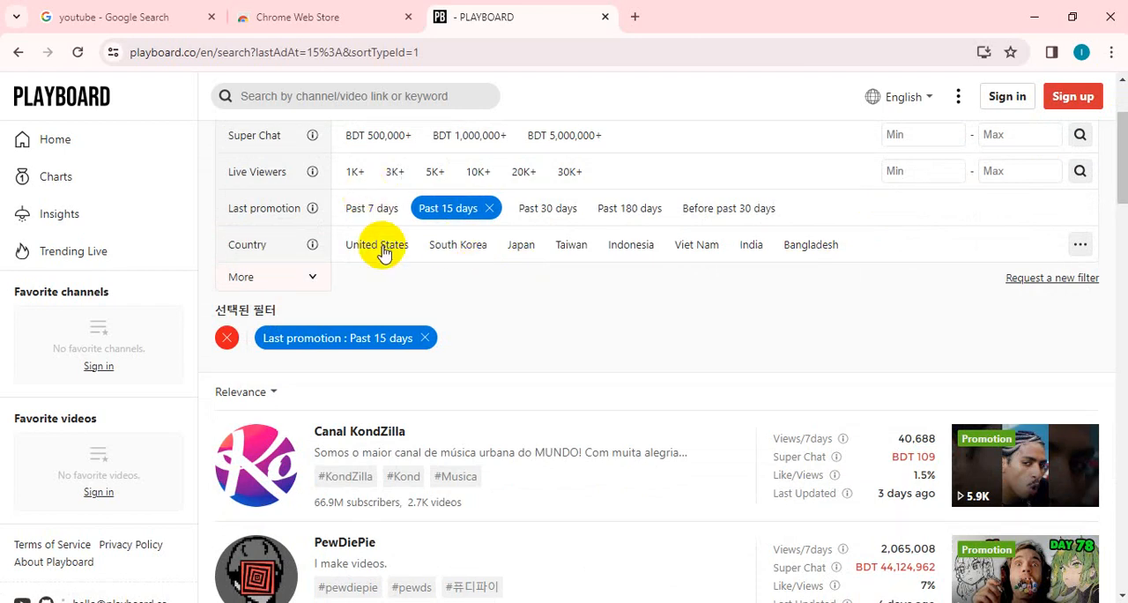
left_click(377, 243)
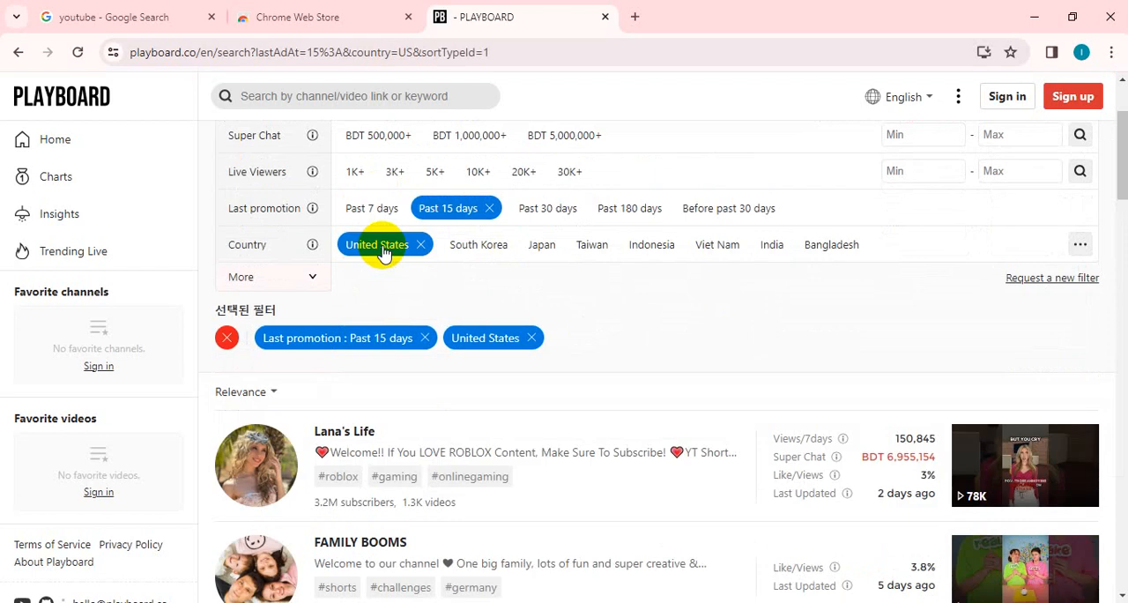
mouse_move(587, 314)
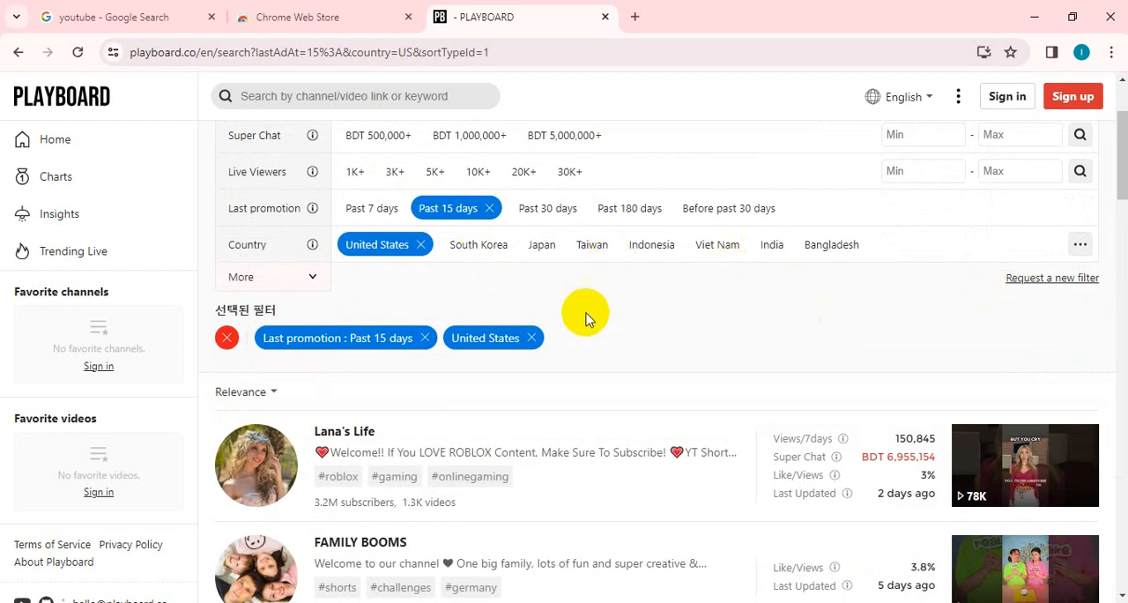
mouse_move(609, 421)
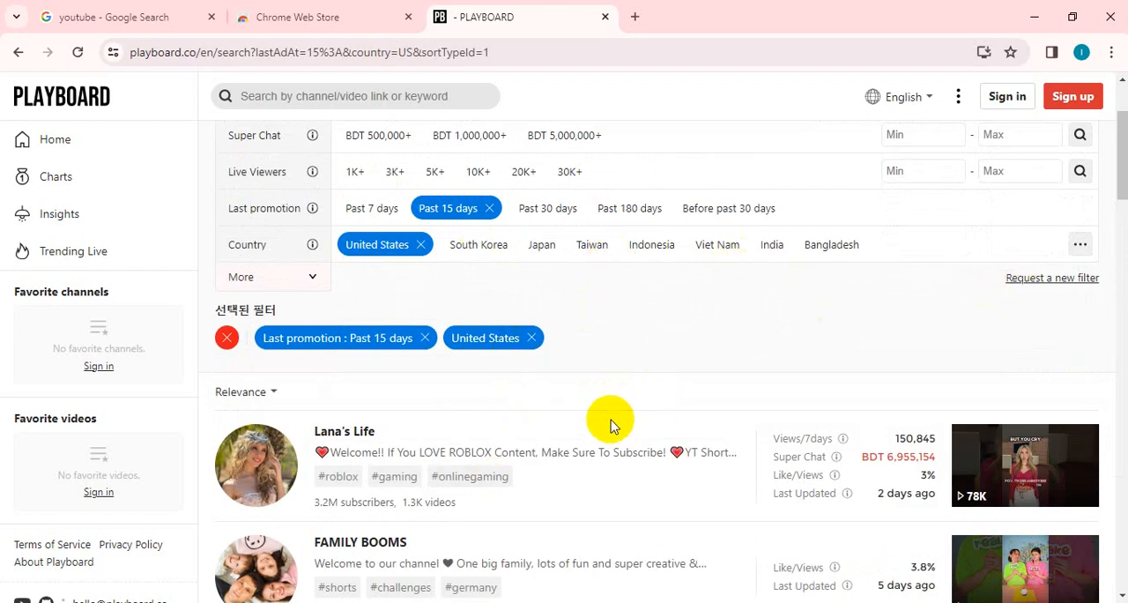
mouse_move(761, 349)
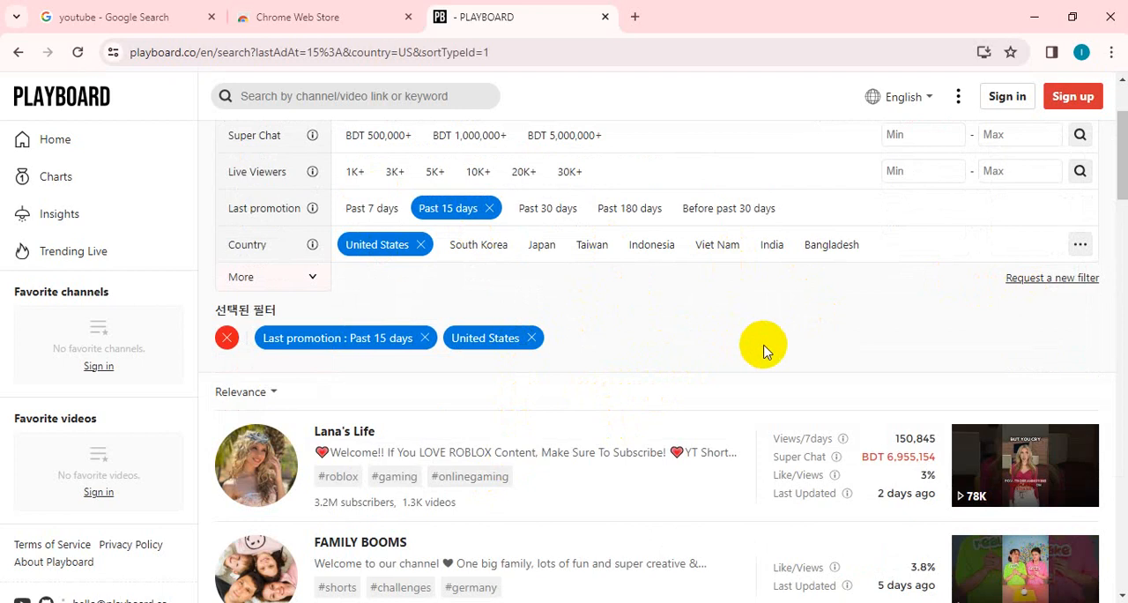
mouse_move(1051, 279)
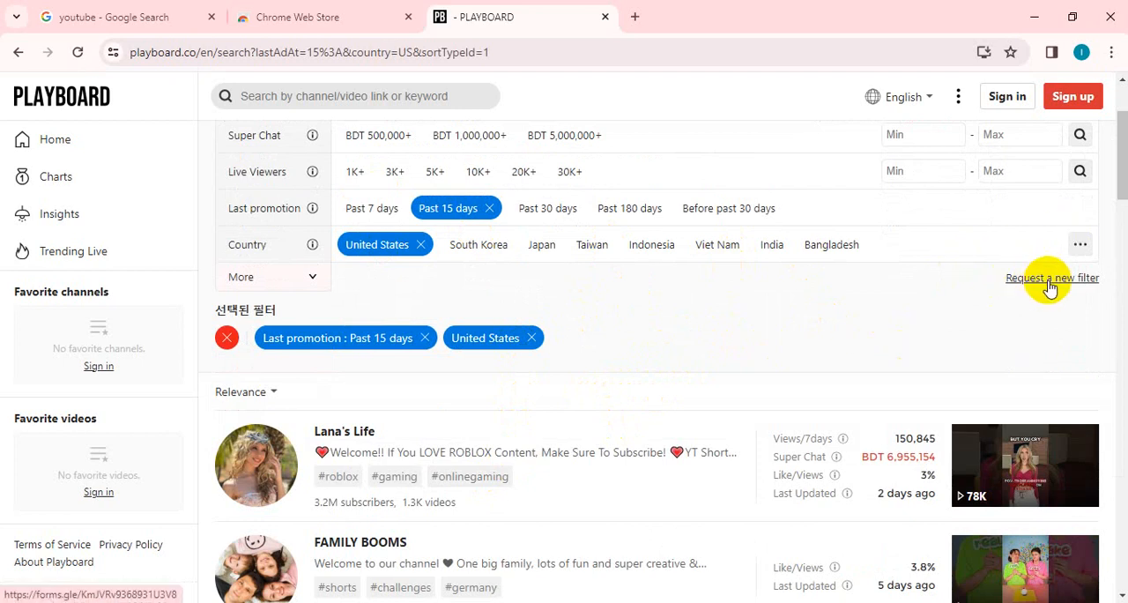
Step: Expand the Country row's '...' dropdown to show the full country list
left_click(1050, 278)
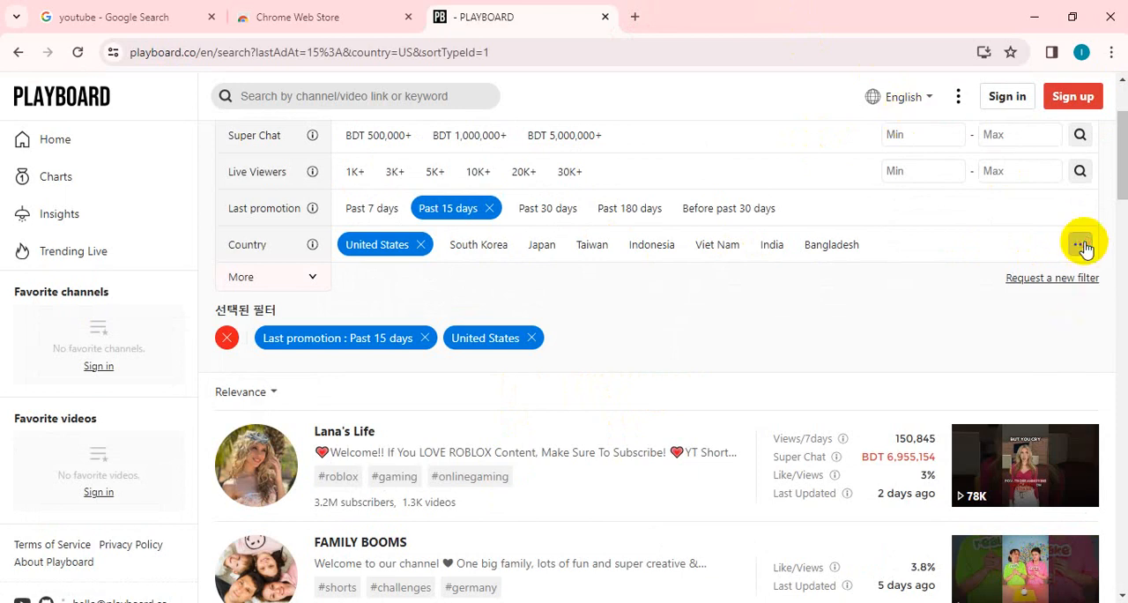
left_click(1081, 243)
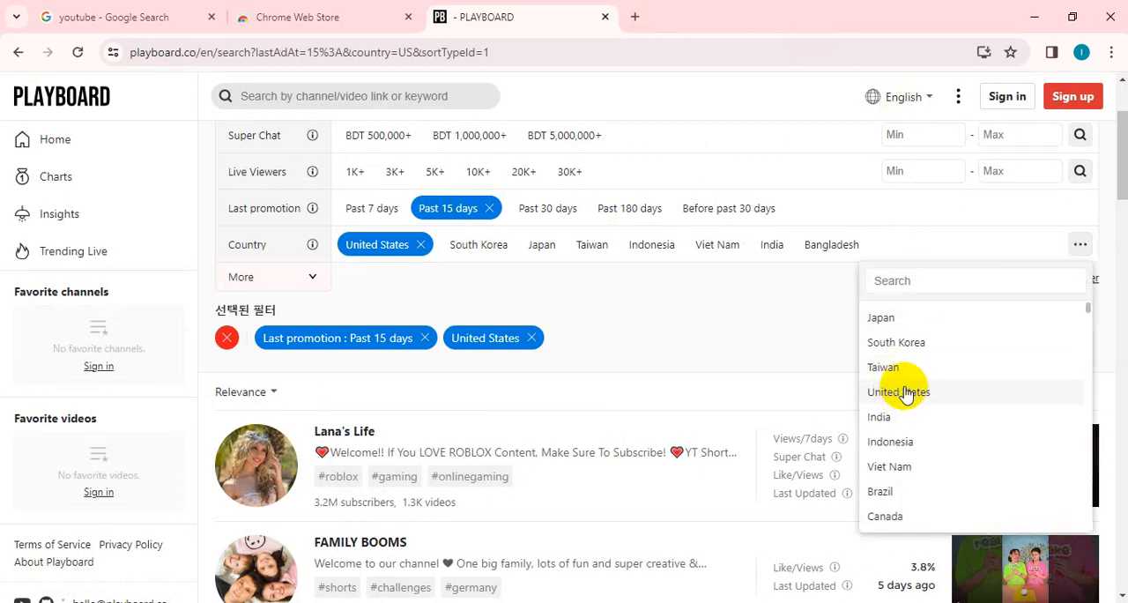
mouse_move(903, 516)
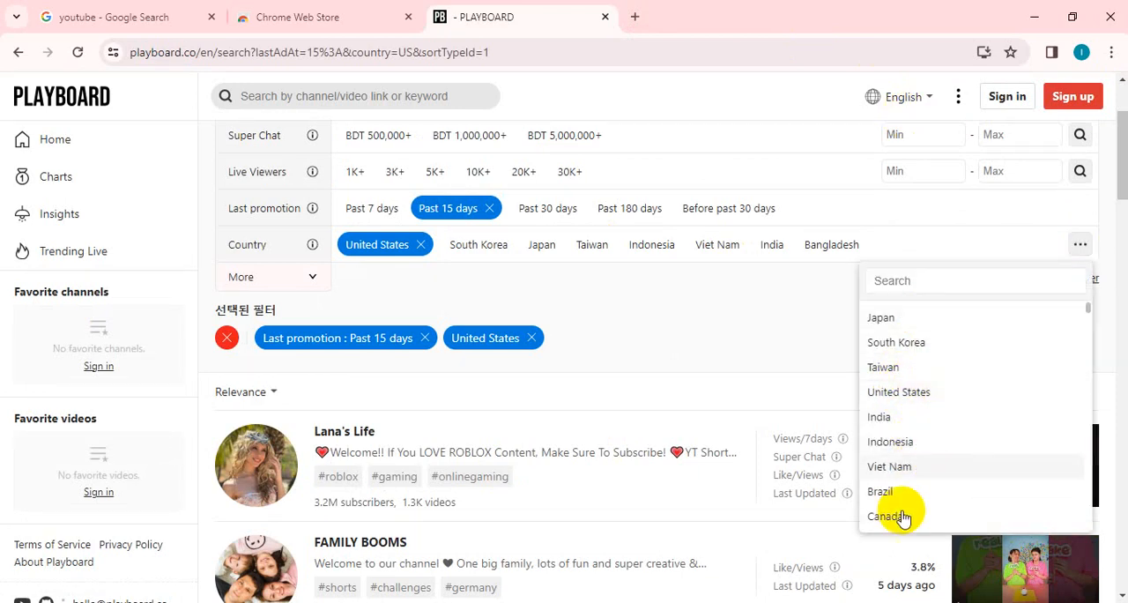
Step: Add Canada and, searching 'uni', the United Kingdom; re-enter 1000 as Subscribers Max
left_click(892, 515)
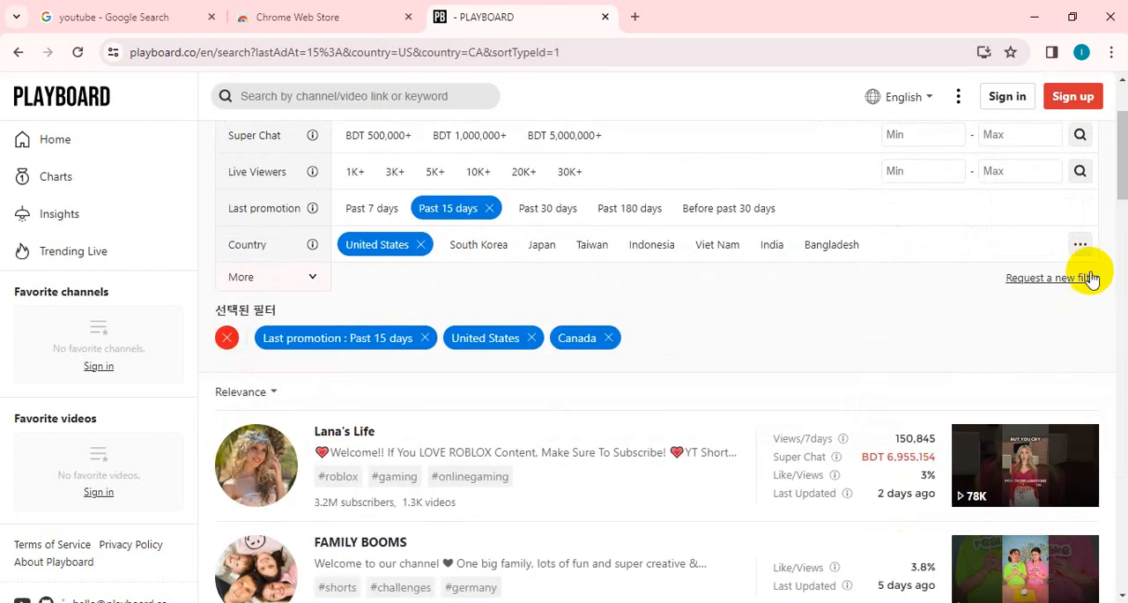
left_click(1078, 243)
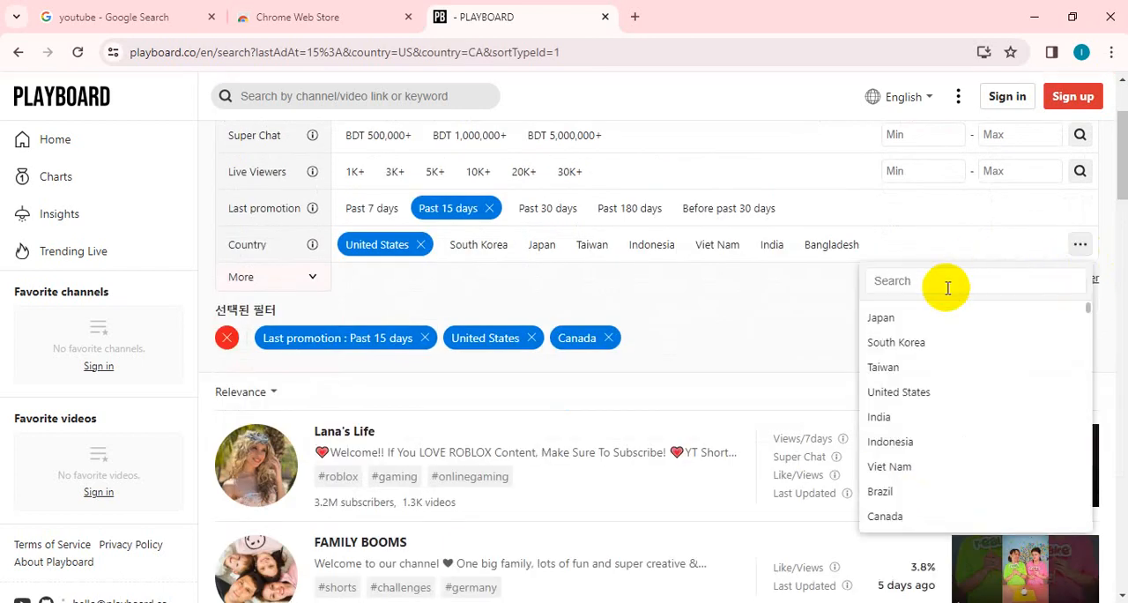
type("uni")
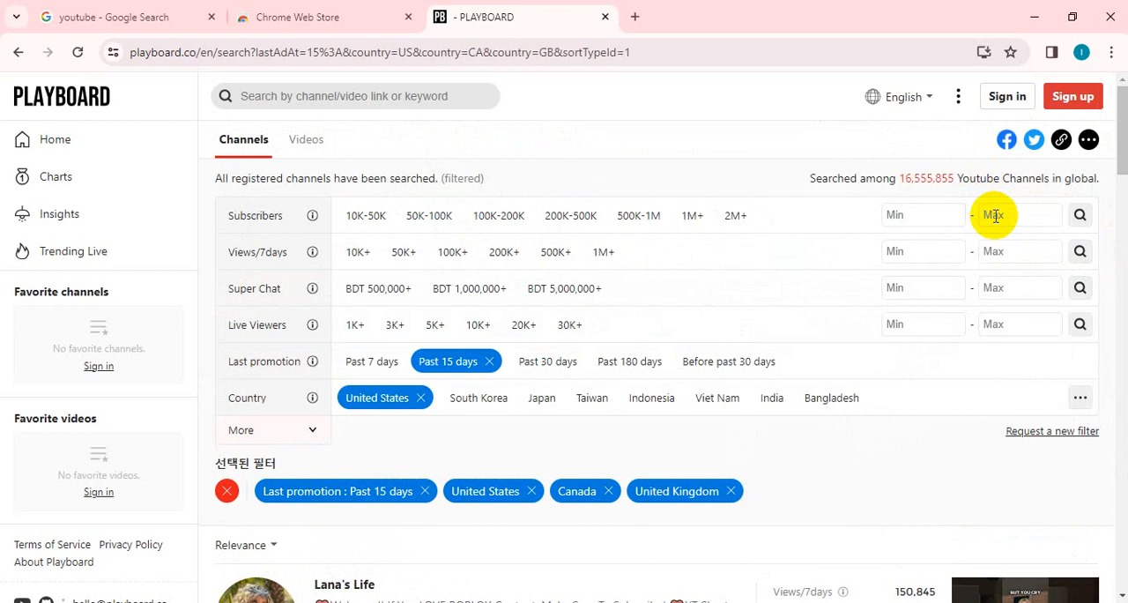
type("1000")
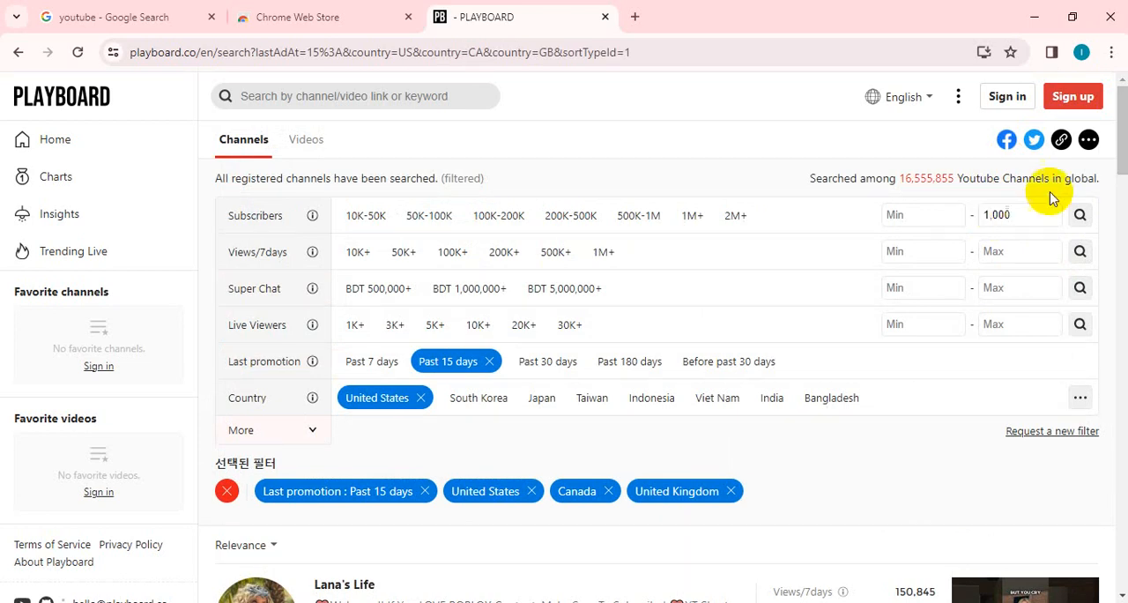
Step: Apply the 1,000-subscriber maximum and switch Last promotion to 'Past 30 days', then browse results
left_click(1079, 215)
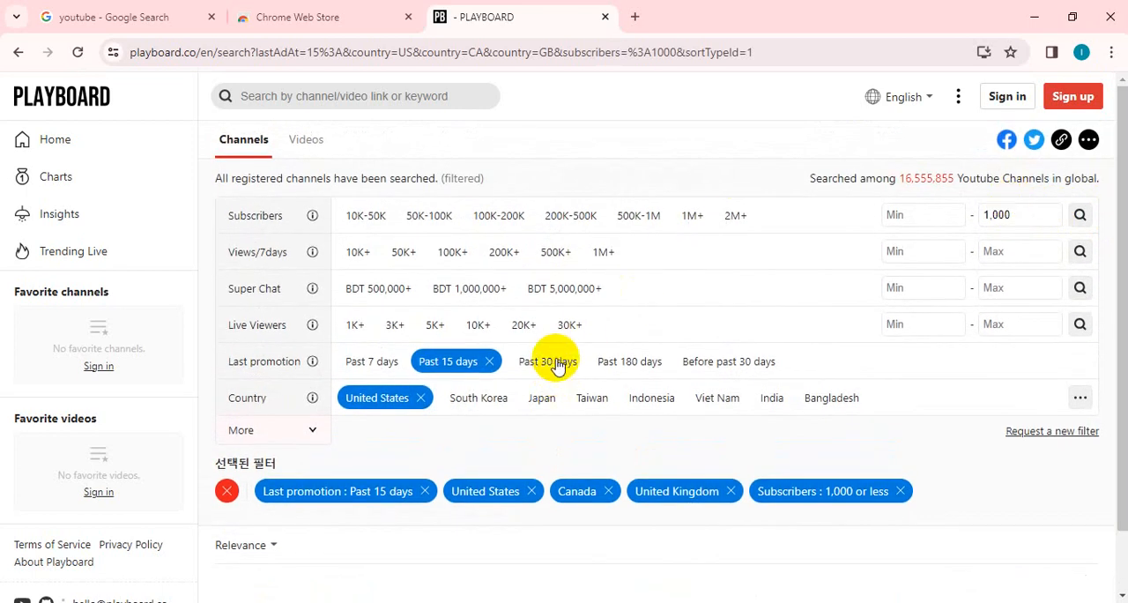
left_click(546, 362)
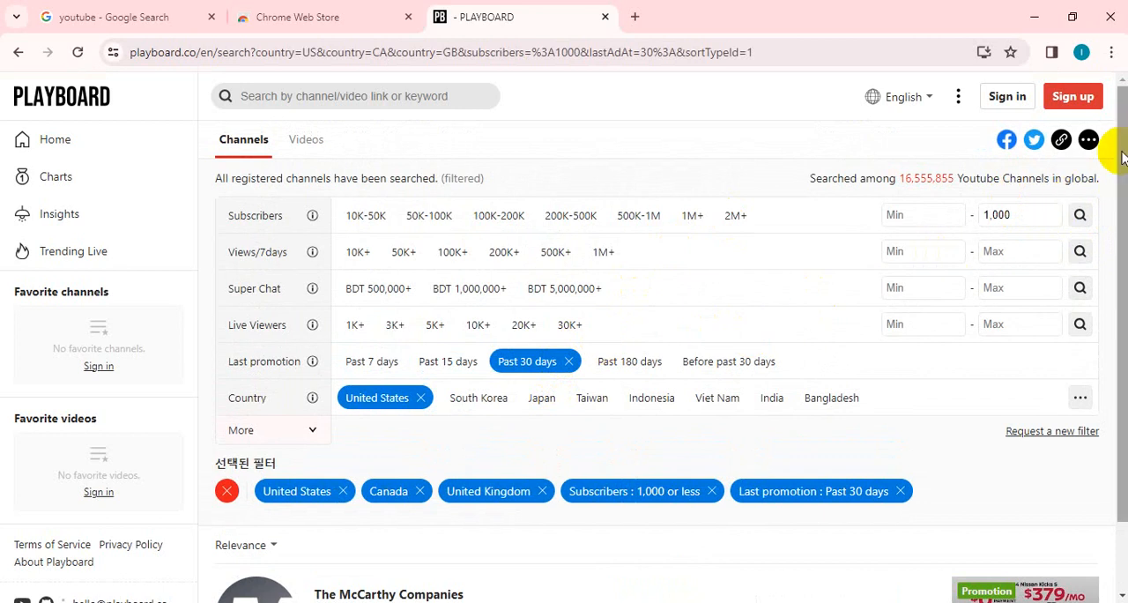
scroll("down", 3)
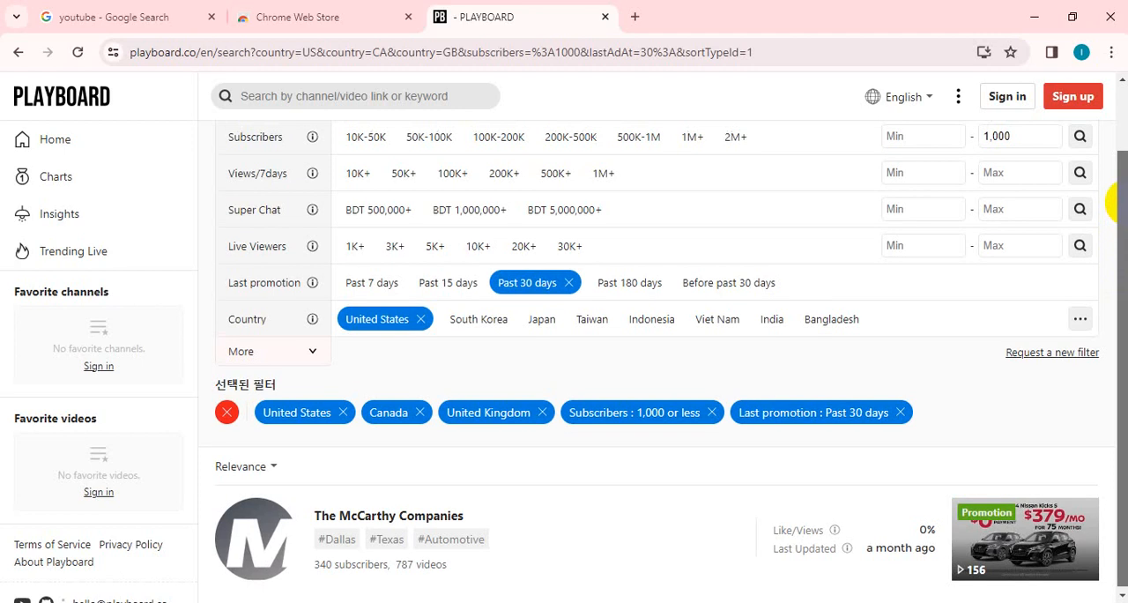
left_click(1078, 136)
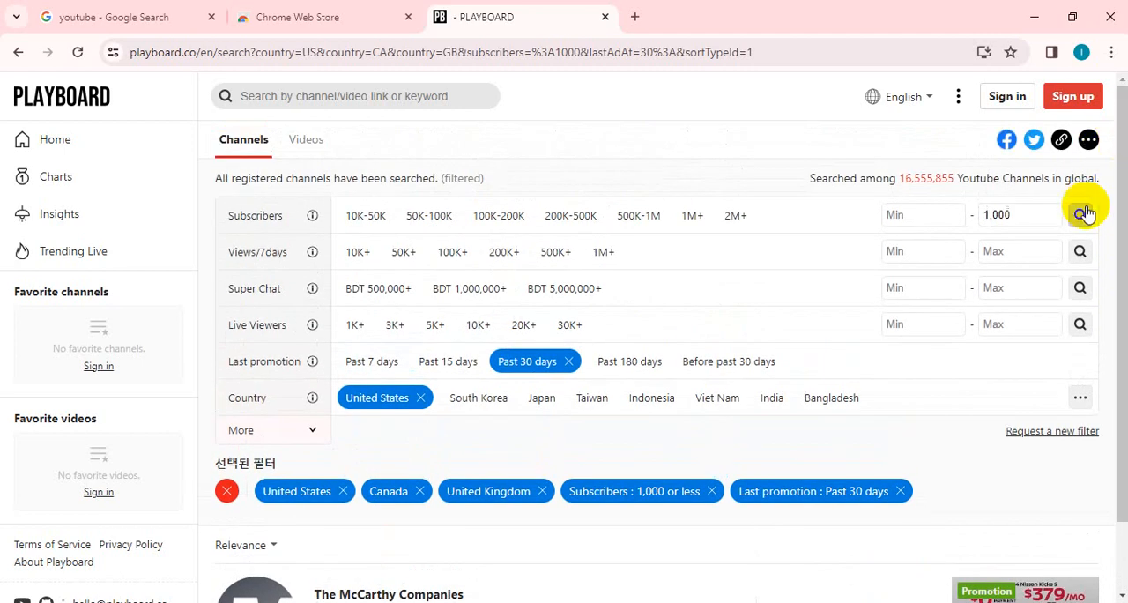
left_click(1081, 215)
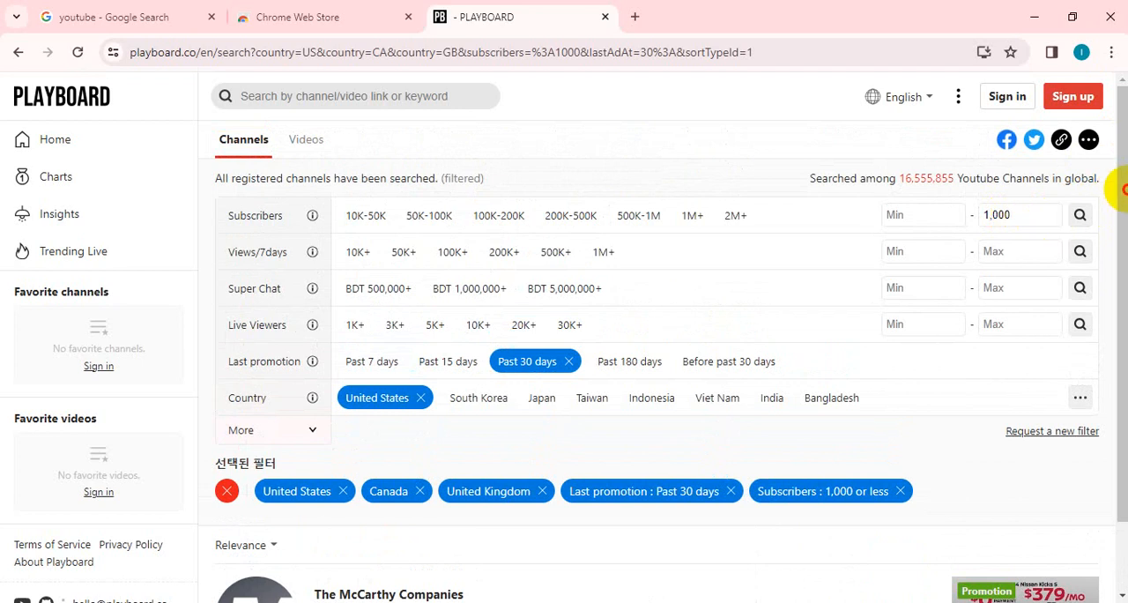
scroll("down", 3)
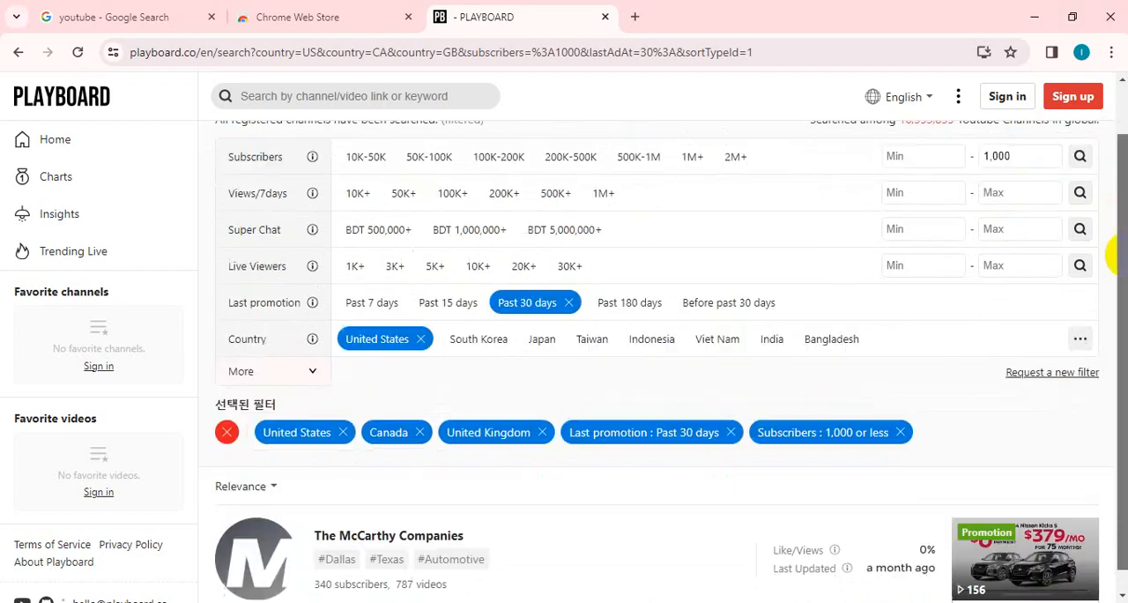
scroll("down", 3)
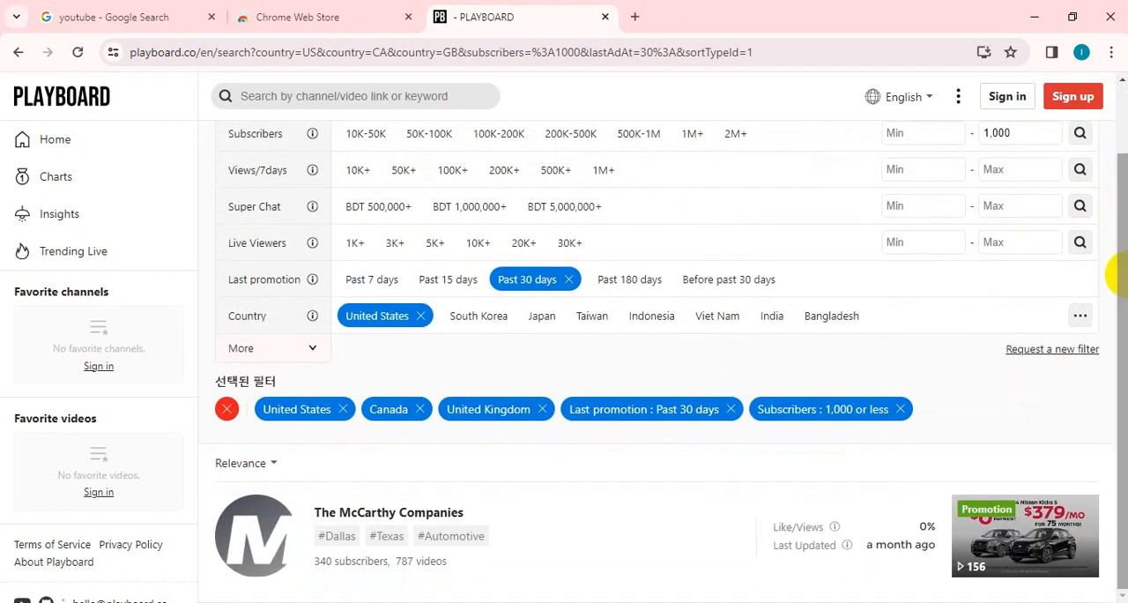
mouse_move(444, 515)
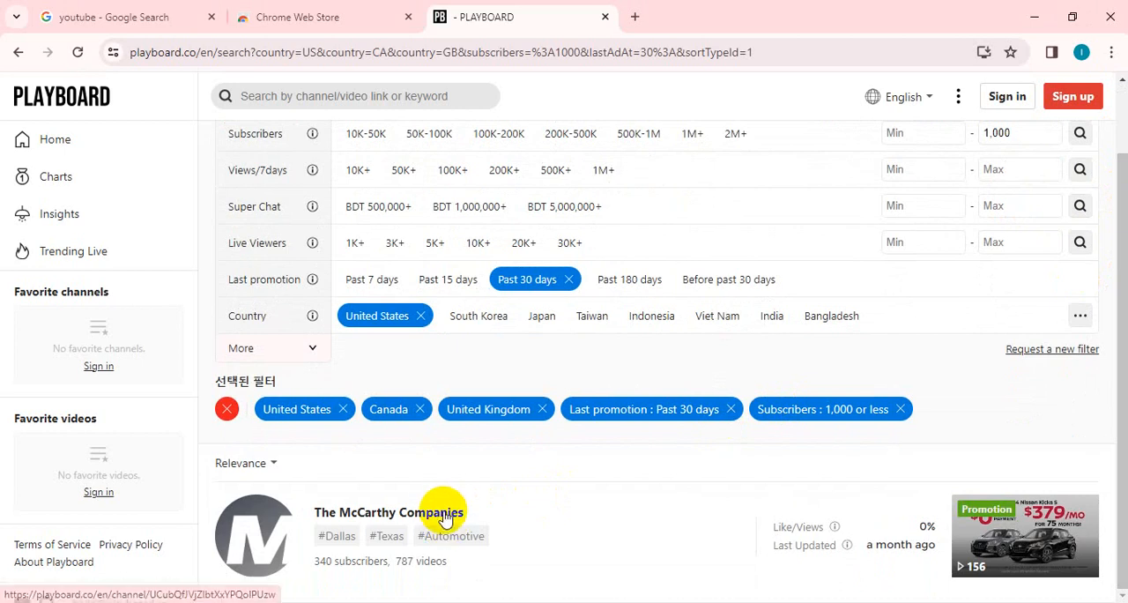
Step: View The McCarthy Companies' Playboard profile and follow the link to its YouTube channel
left_click(388, 511)
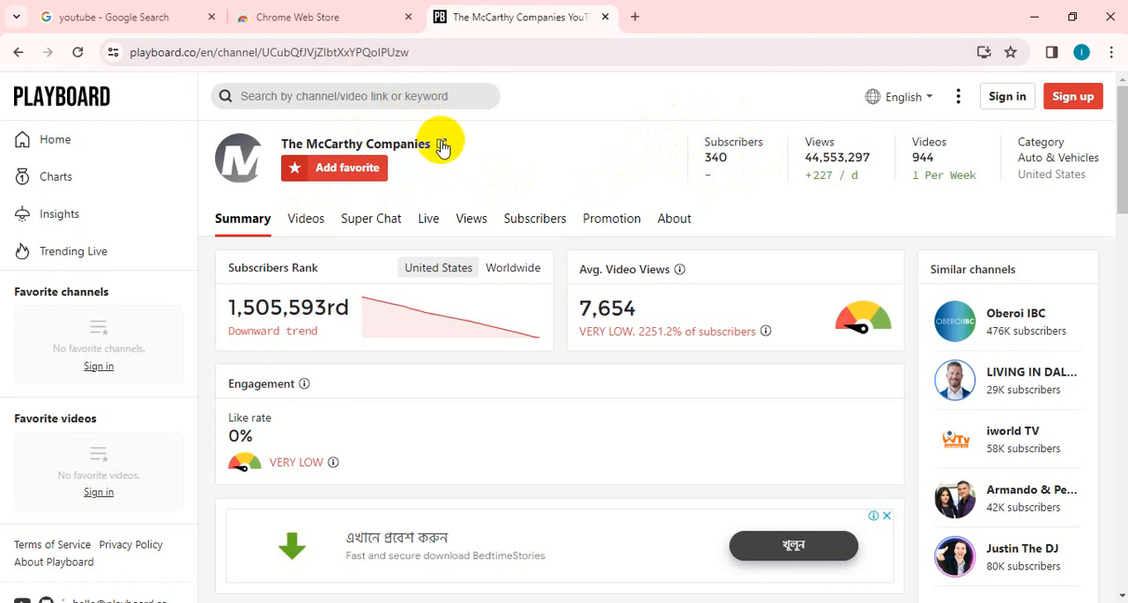
left_click(441, 144)
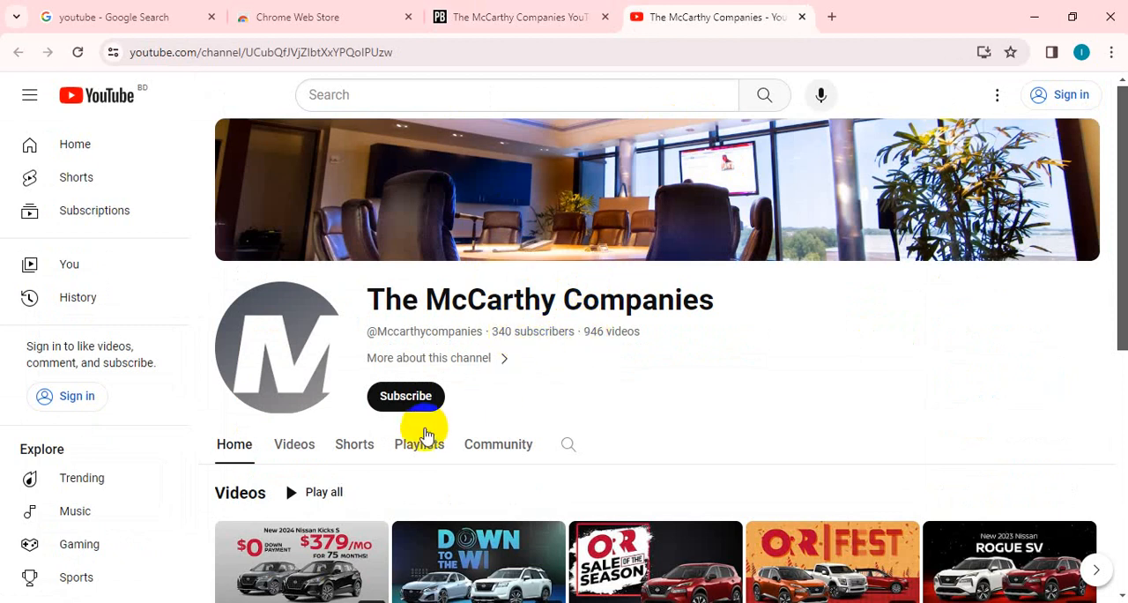
Step: Show the channel's Videos tab and browse its latest uploads with view counts and dates
left_click(292, 444)
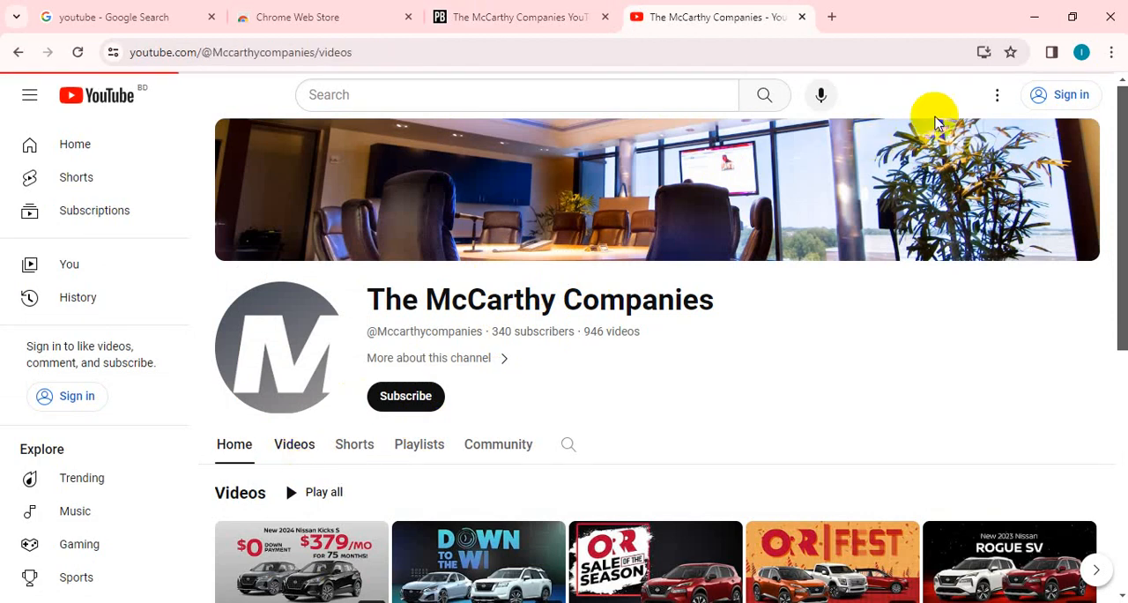
scroll("down", 3)
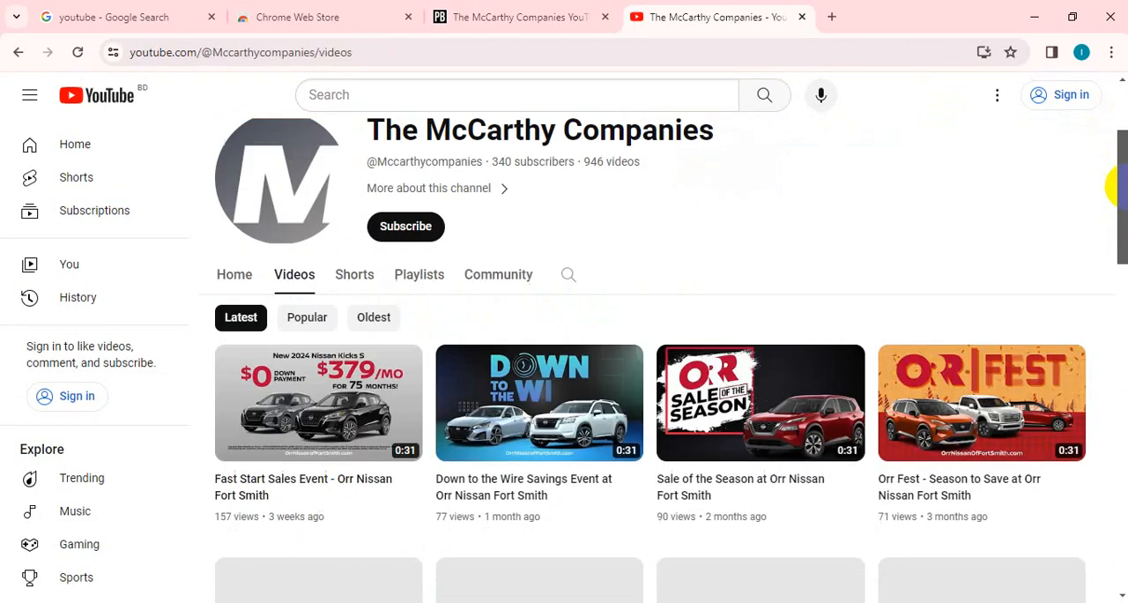
scroll("down", 3)
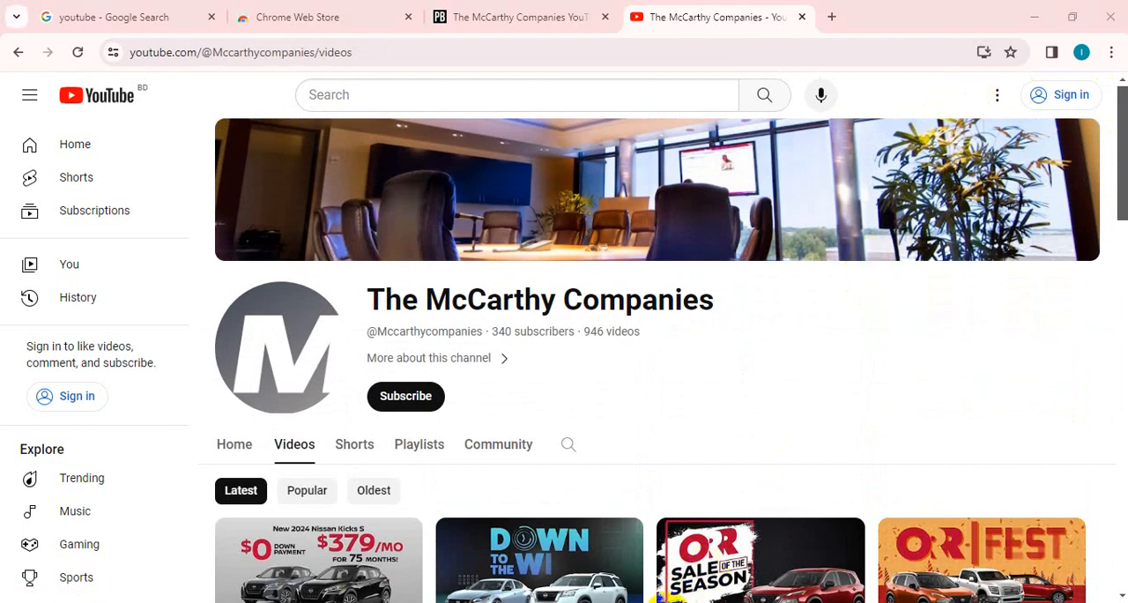
Step: Return to the Playboard tab and set the Last update filter to 'Past 15 days'
left_click(520, 17)
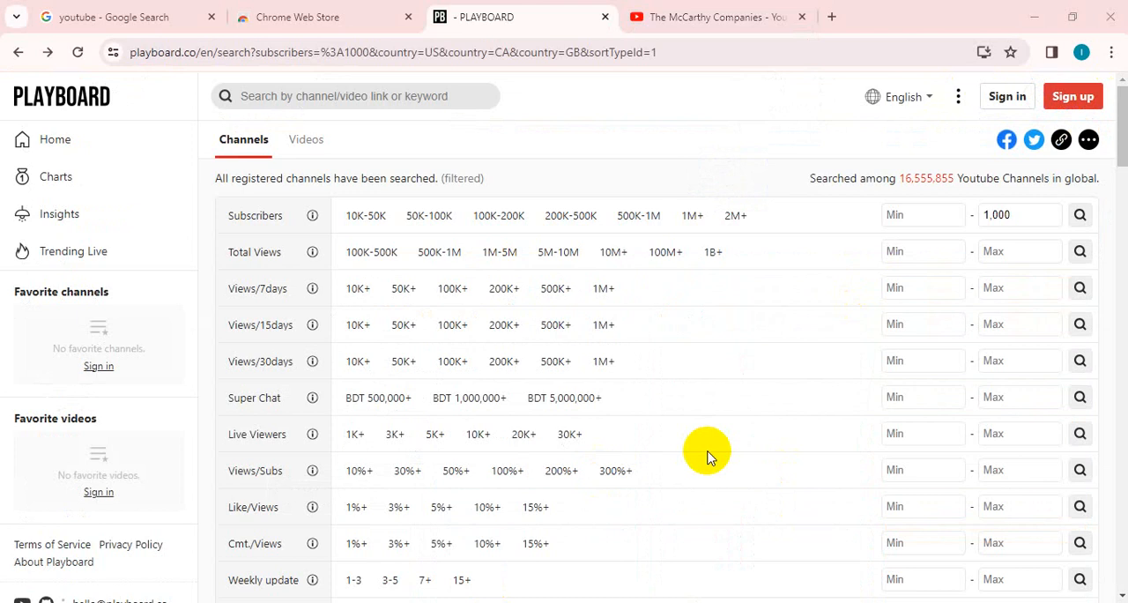
mouse_move(756, 356)
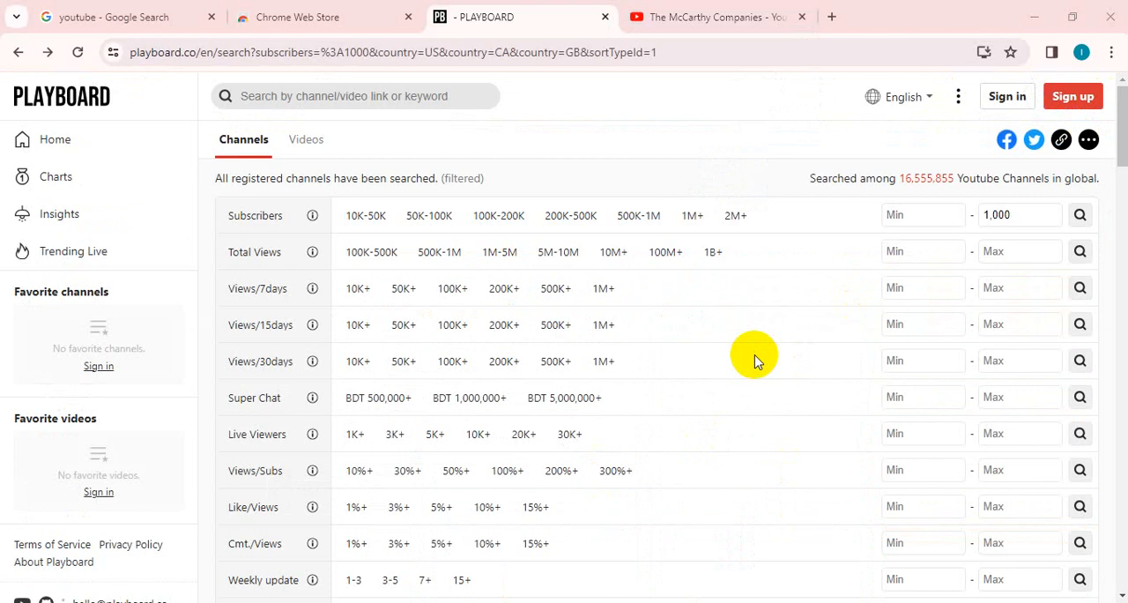
mouse_move(1117, 201)
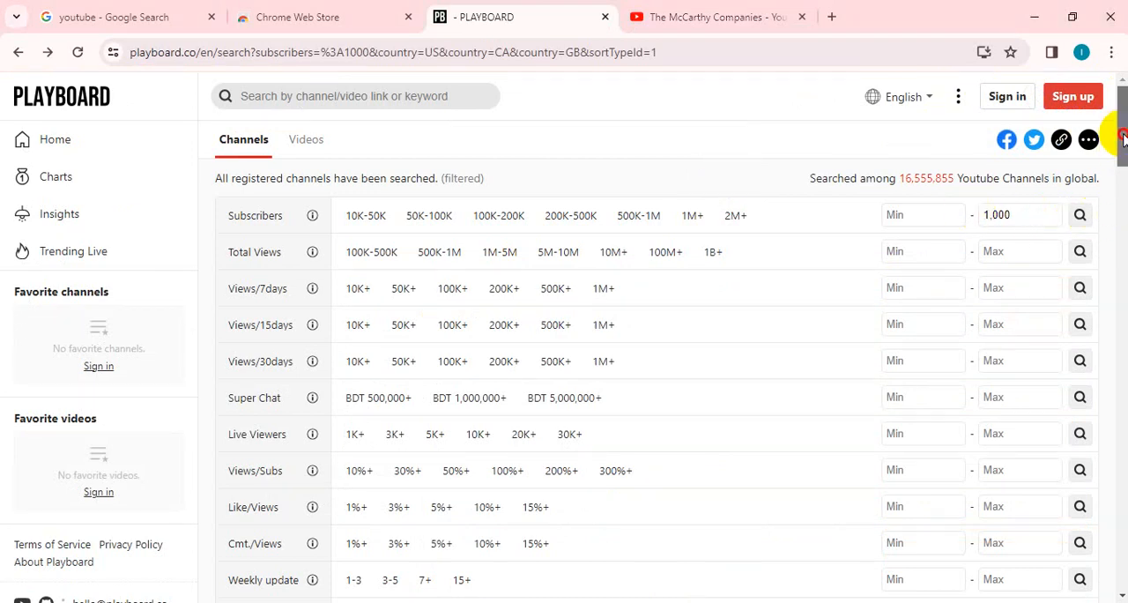
scroll("down", 3)
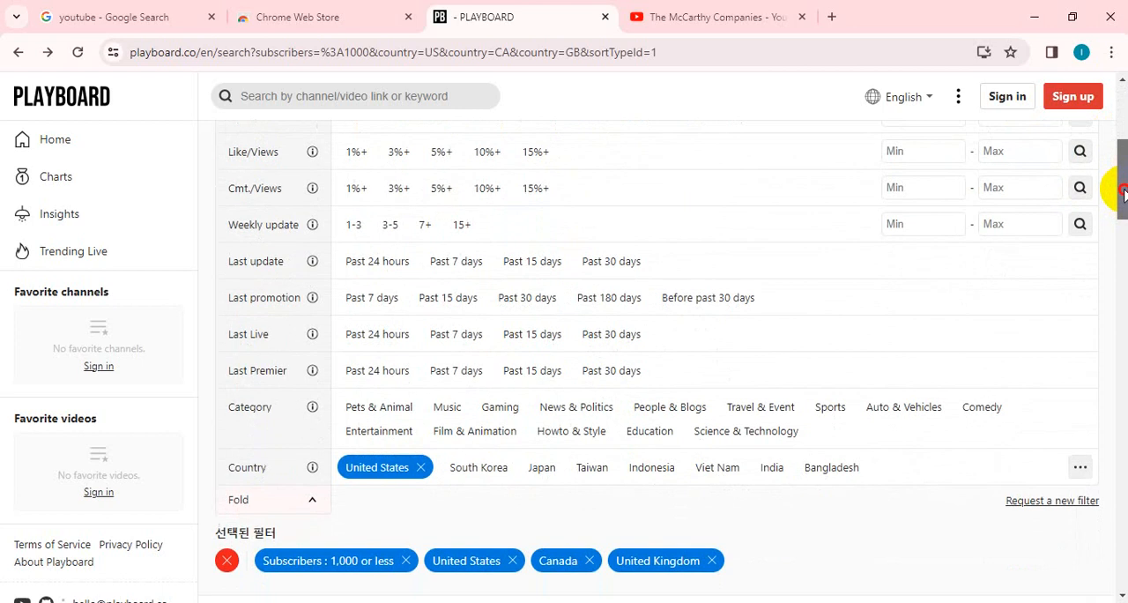
scroll("down", 3)
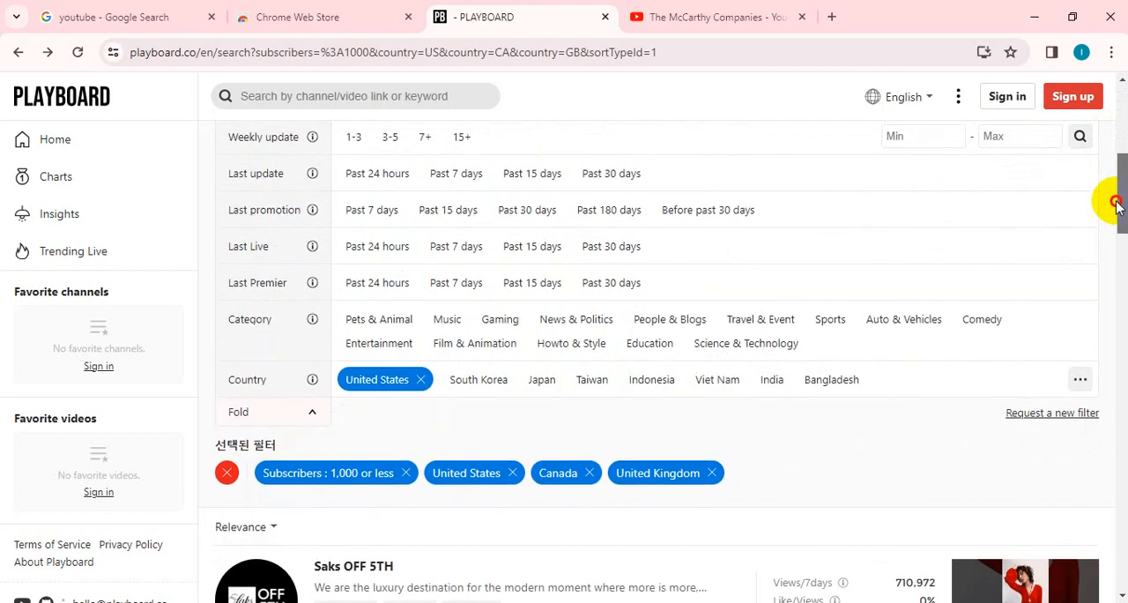
mouse_move(709, 133)
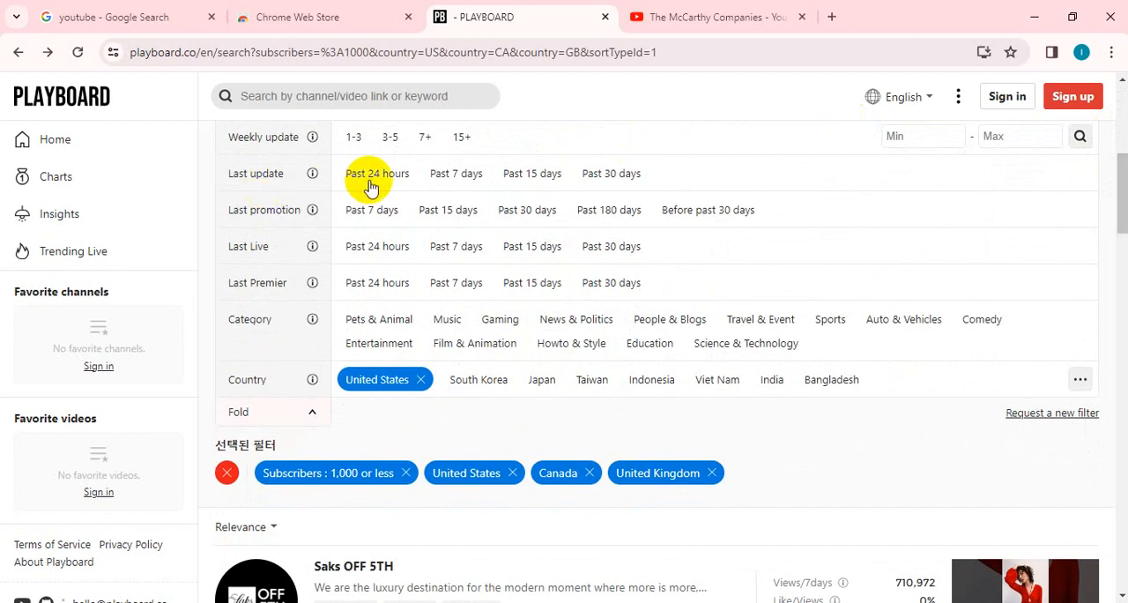
left_click(532, 172)
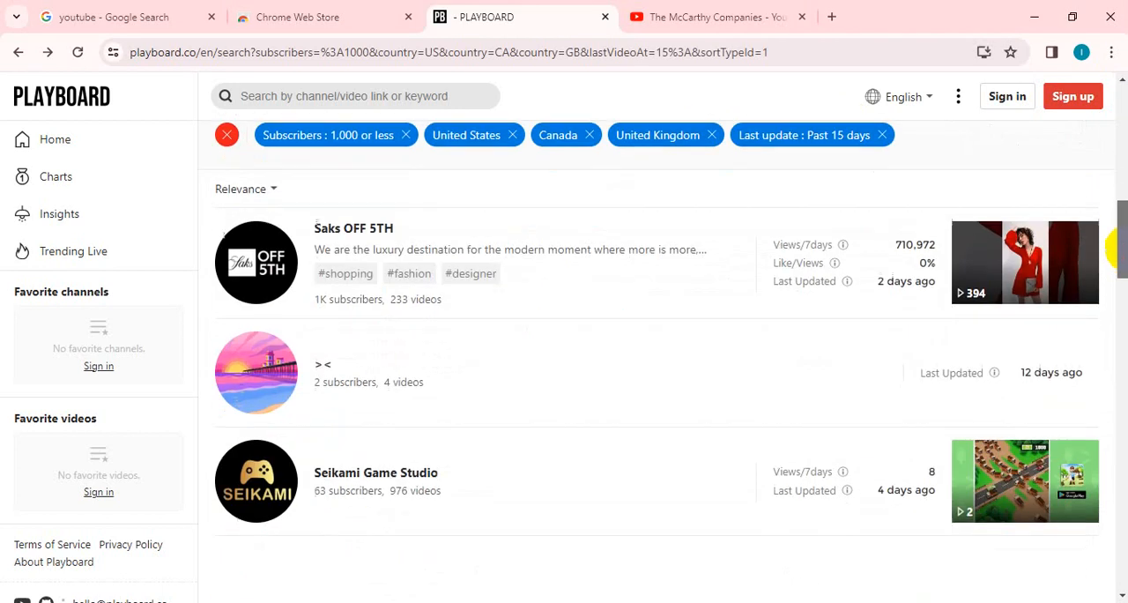
Step: Scroll through the filtered channel list and open the Ashlinaa channel's YouTube page
scroll("down", 3)
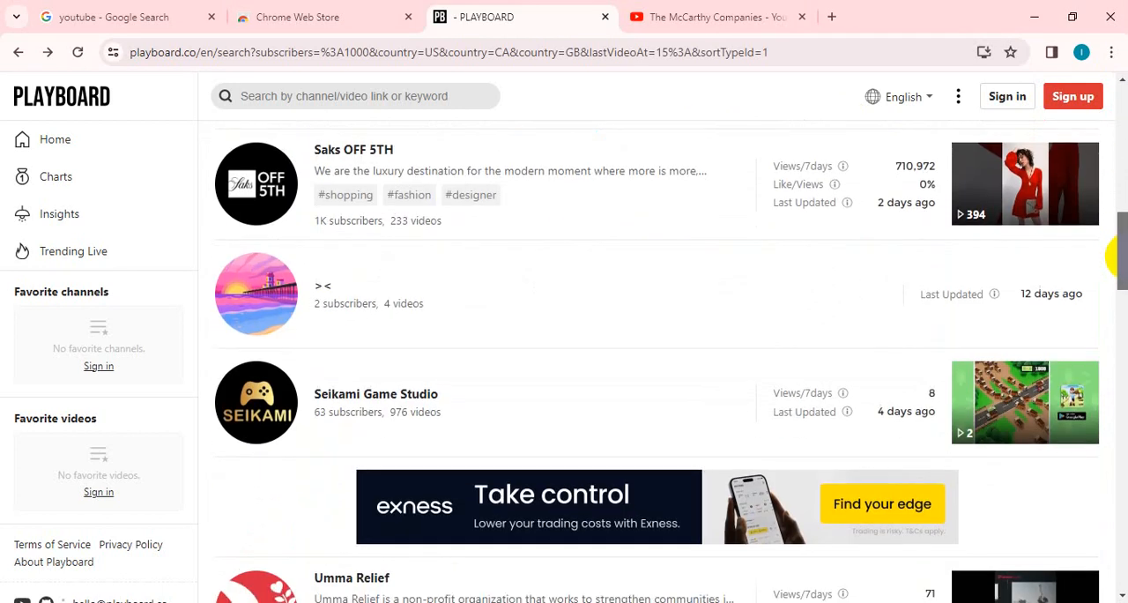
scroll("down", 3)
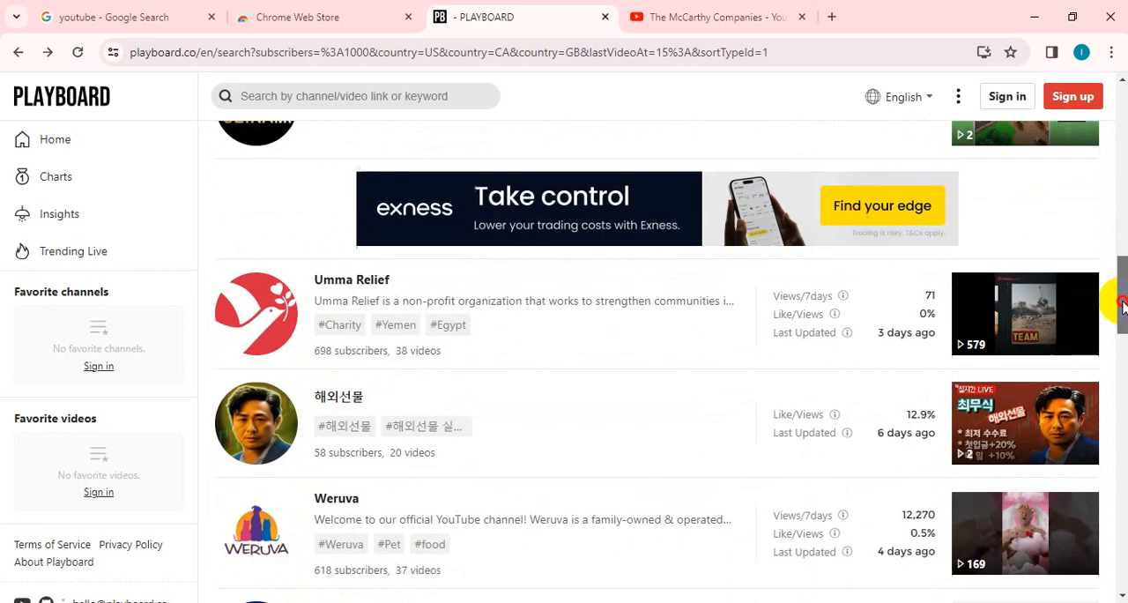
scroll("down", 3)
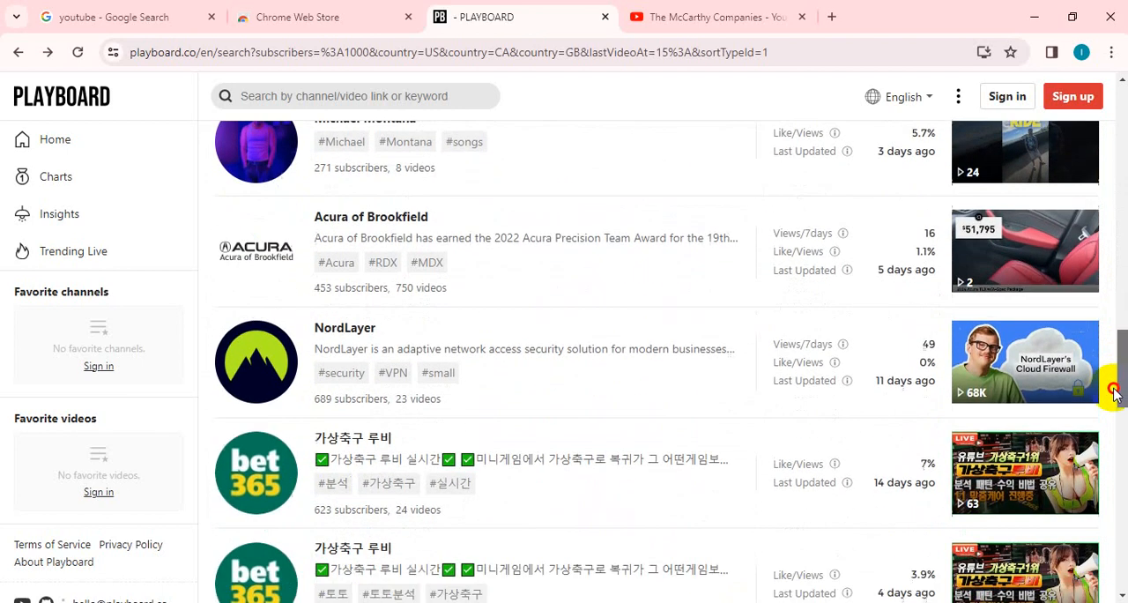
scroll("down", 3)
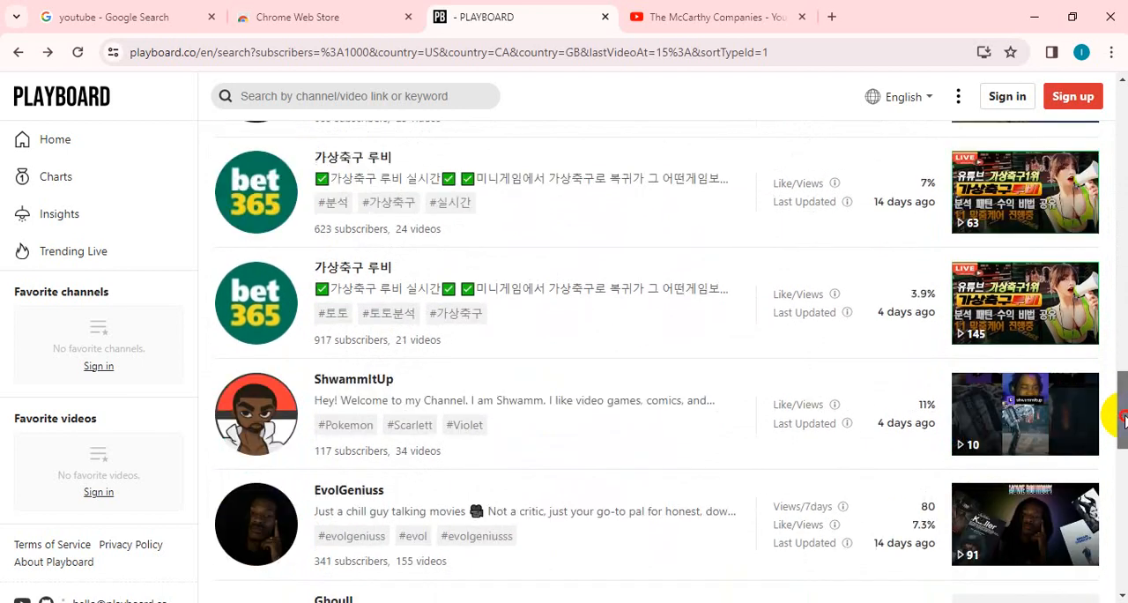
scroll("down", 3)
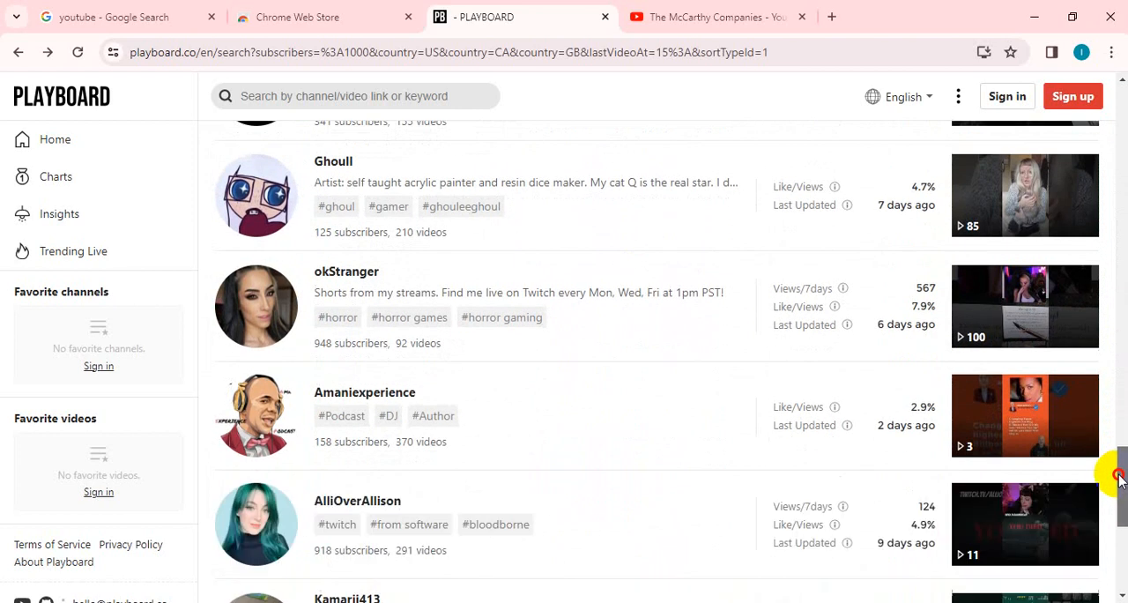
scroll("down", 3)
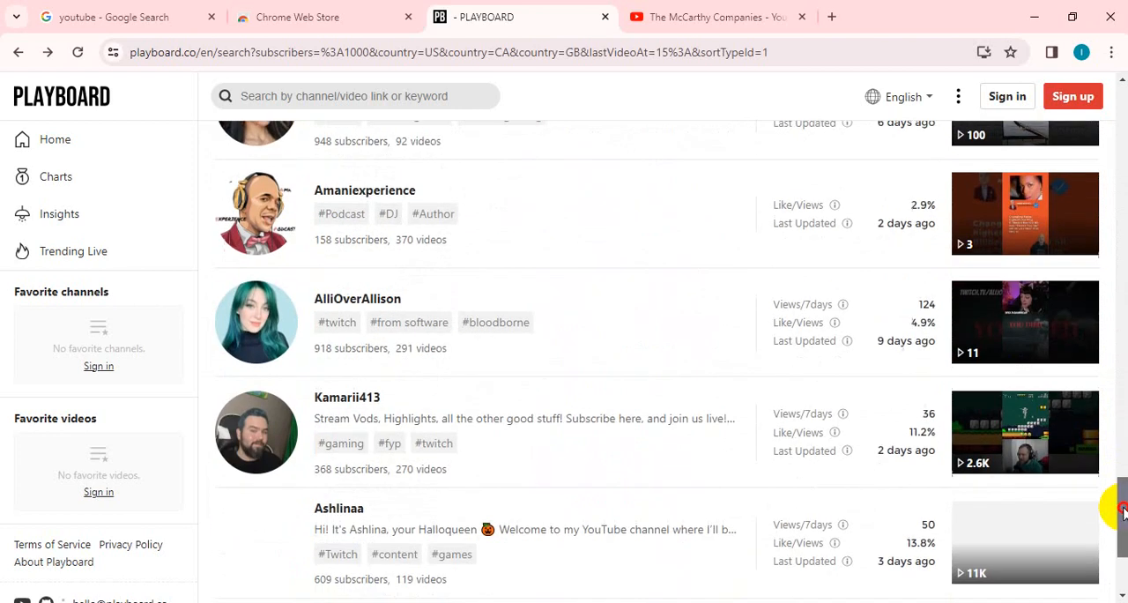
scroll("down", 3)
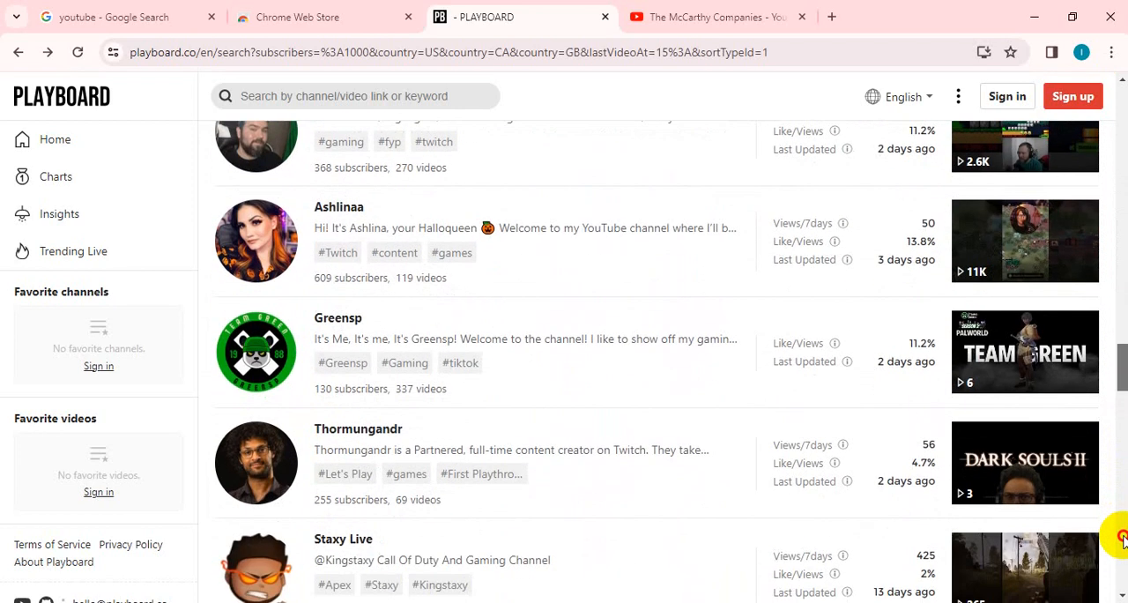
mouse_move(431, 317)
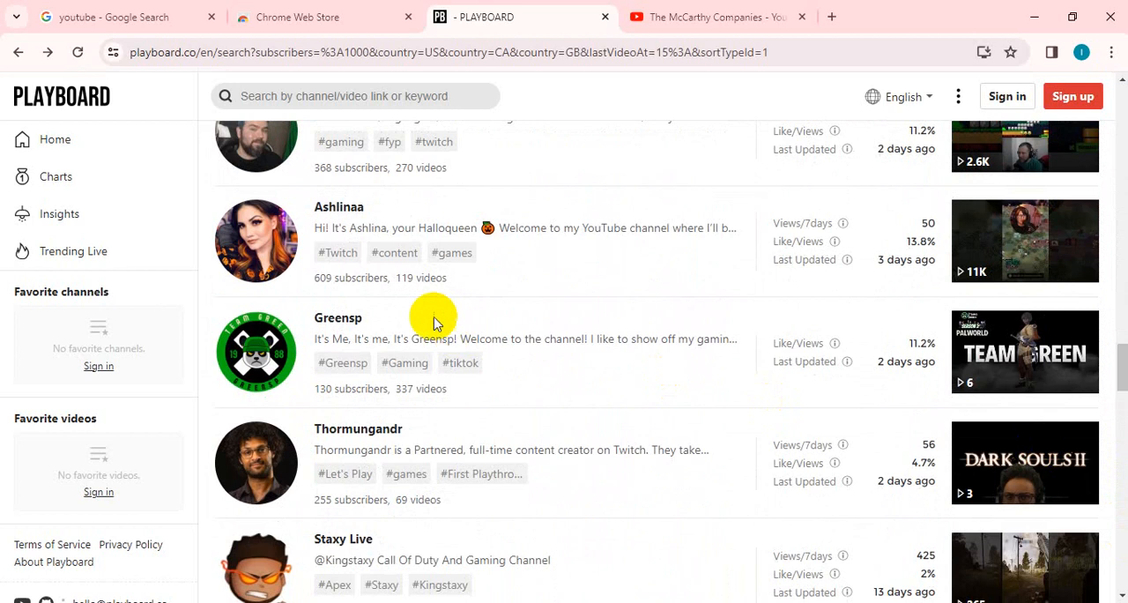
left_click(338, 206)
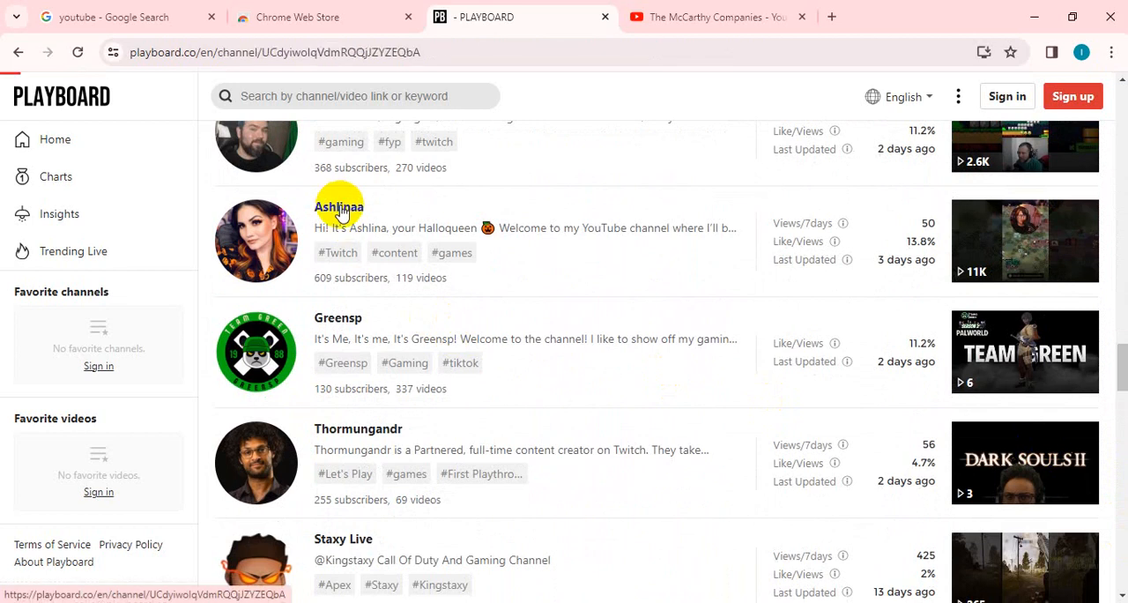
left_click(338, 206)
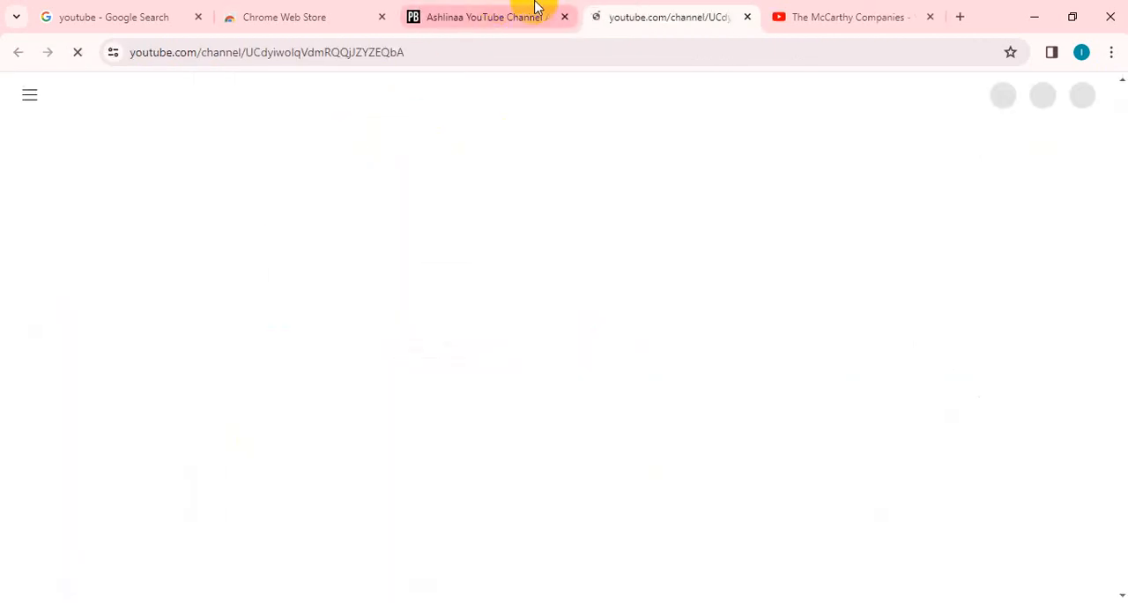
Step: Switch to the Ashlinaa tab, dismiss the captions popup and view the Videos list of latest uploads
left_click(486, 18)
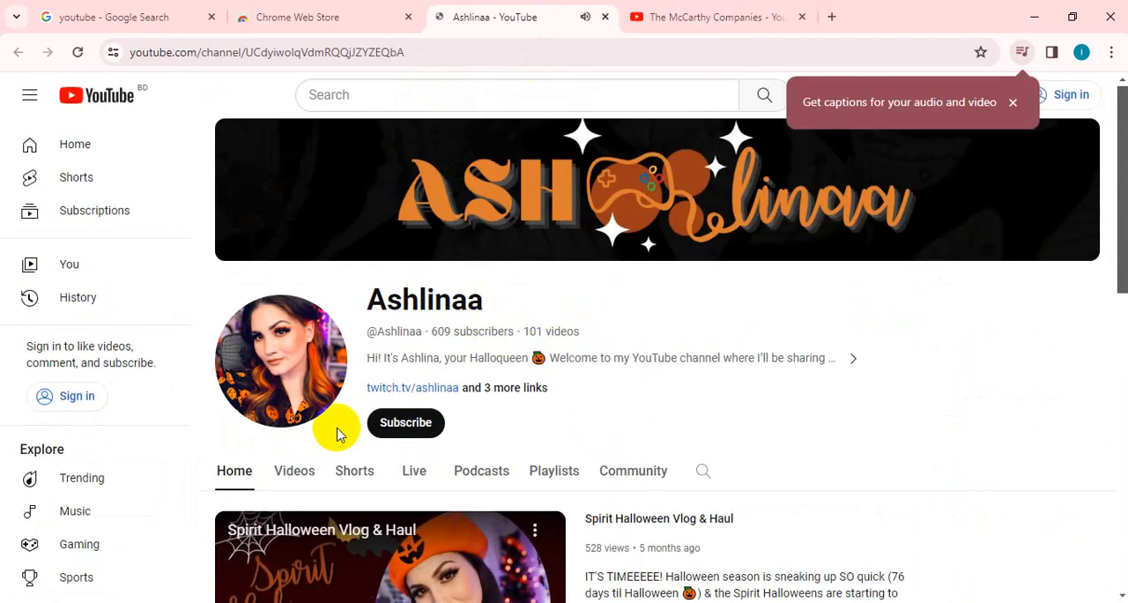
left_click(293, 469)
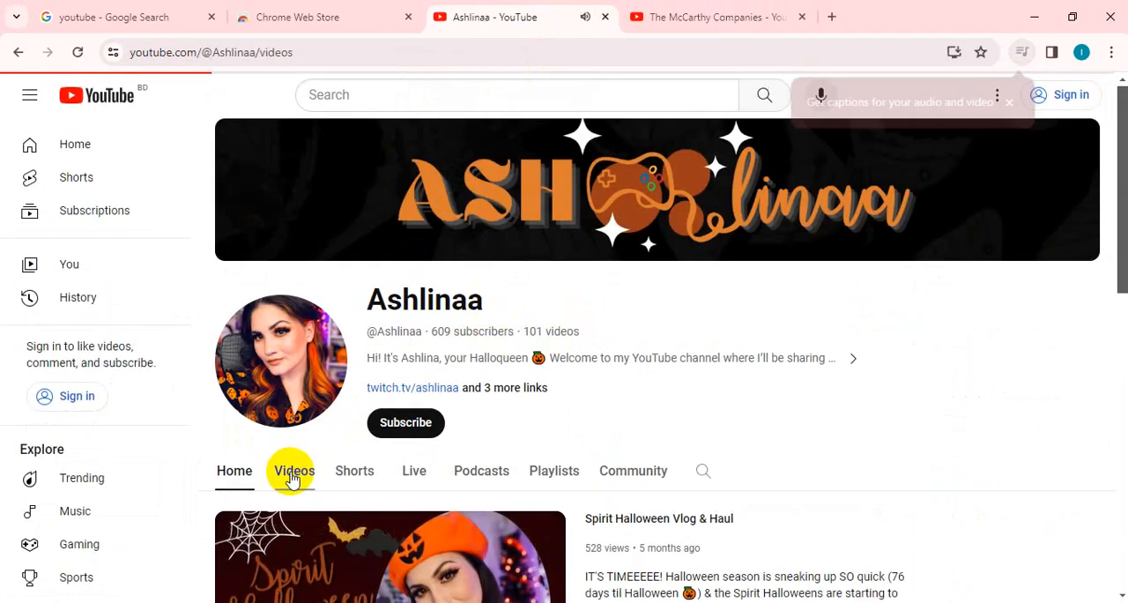
left_click(293, 469)
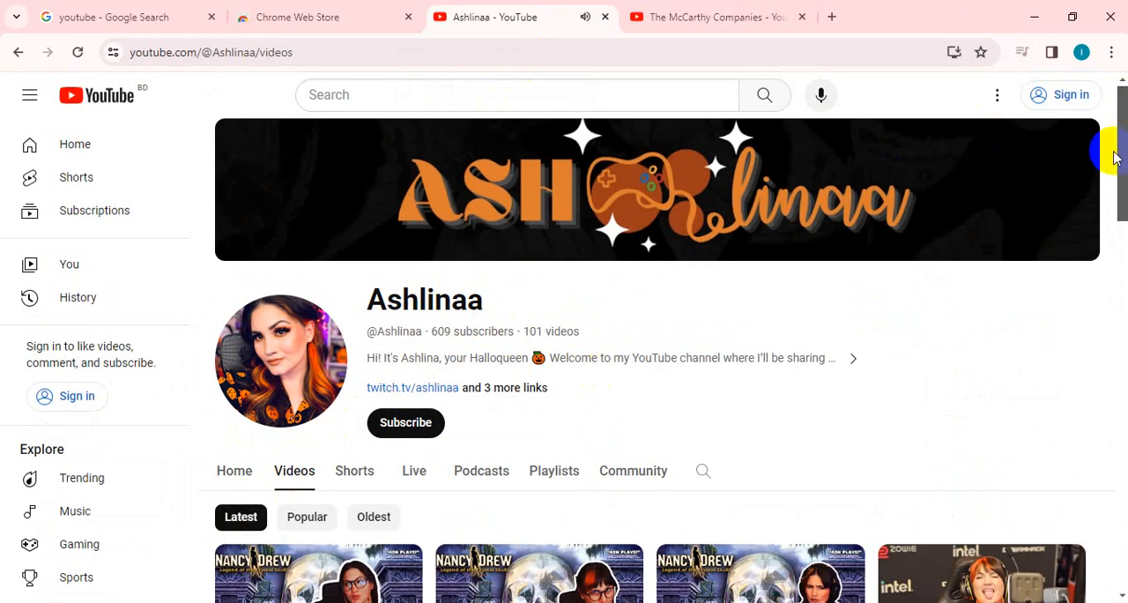
scroll("down", 3)
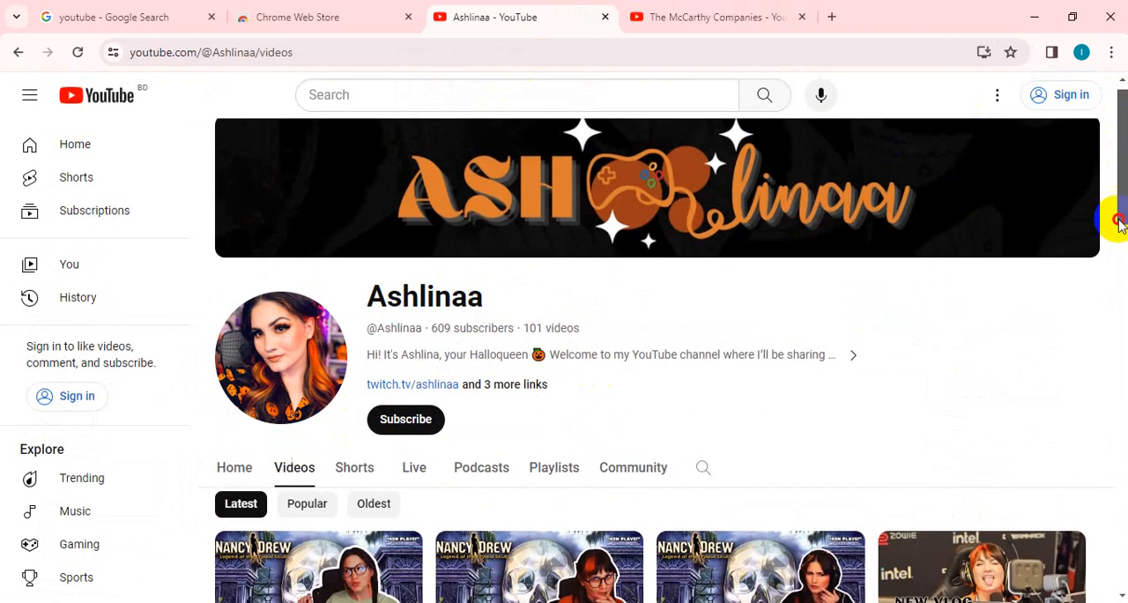
scroll("down", 3)
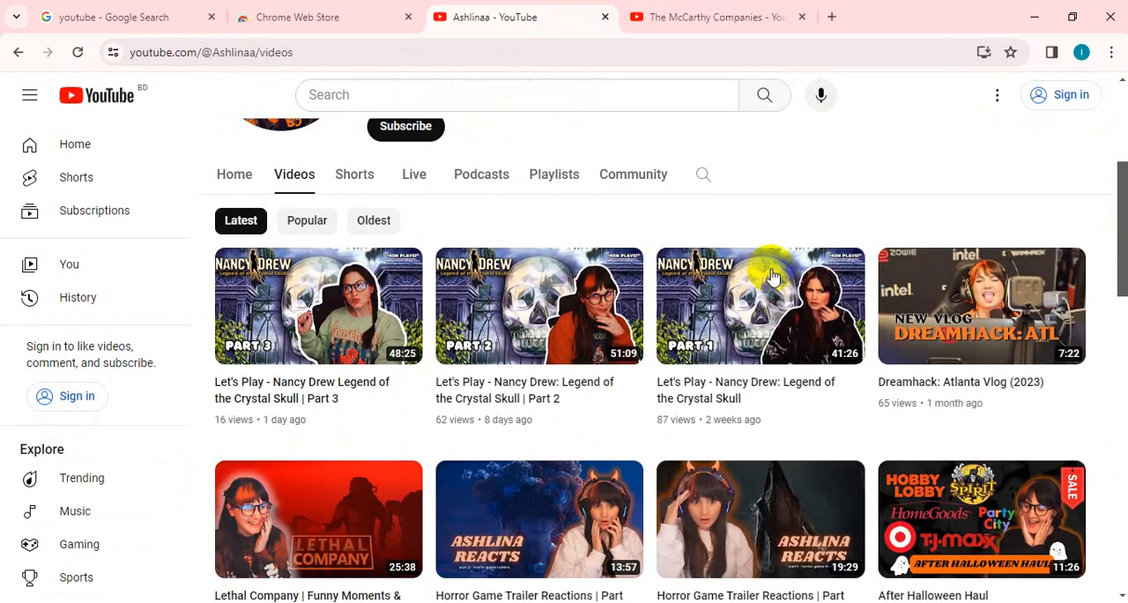
mouse_move(419, 356)
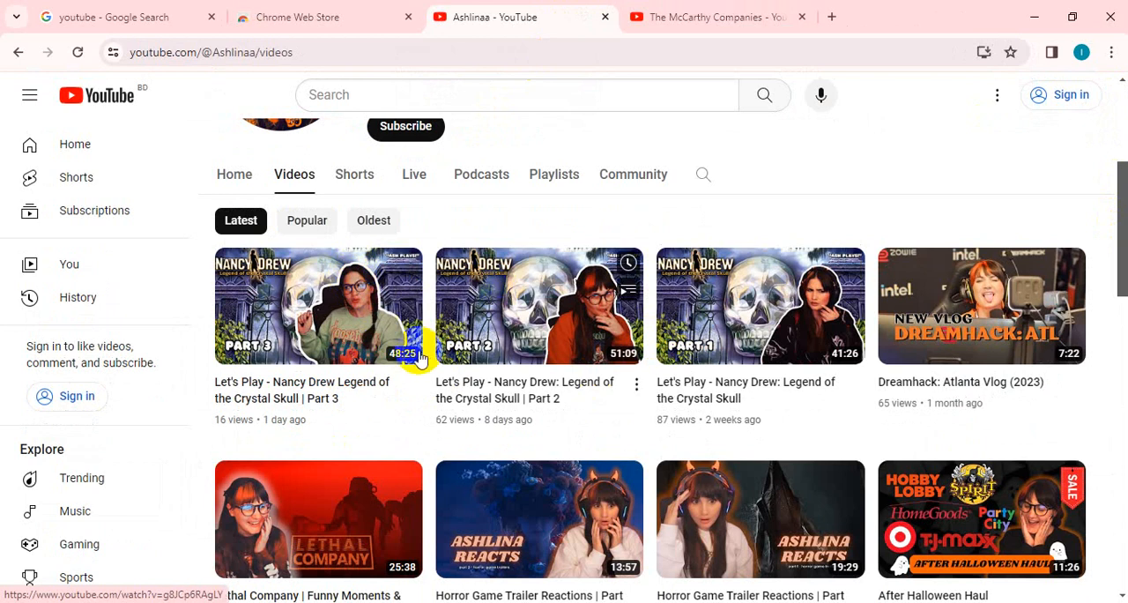